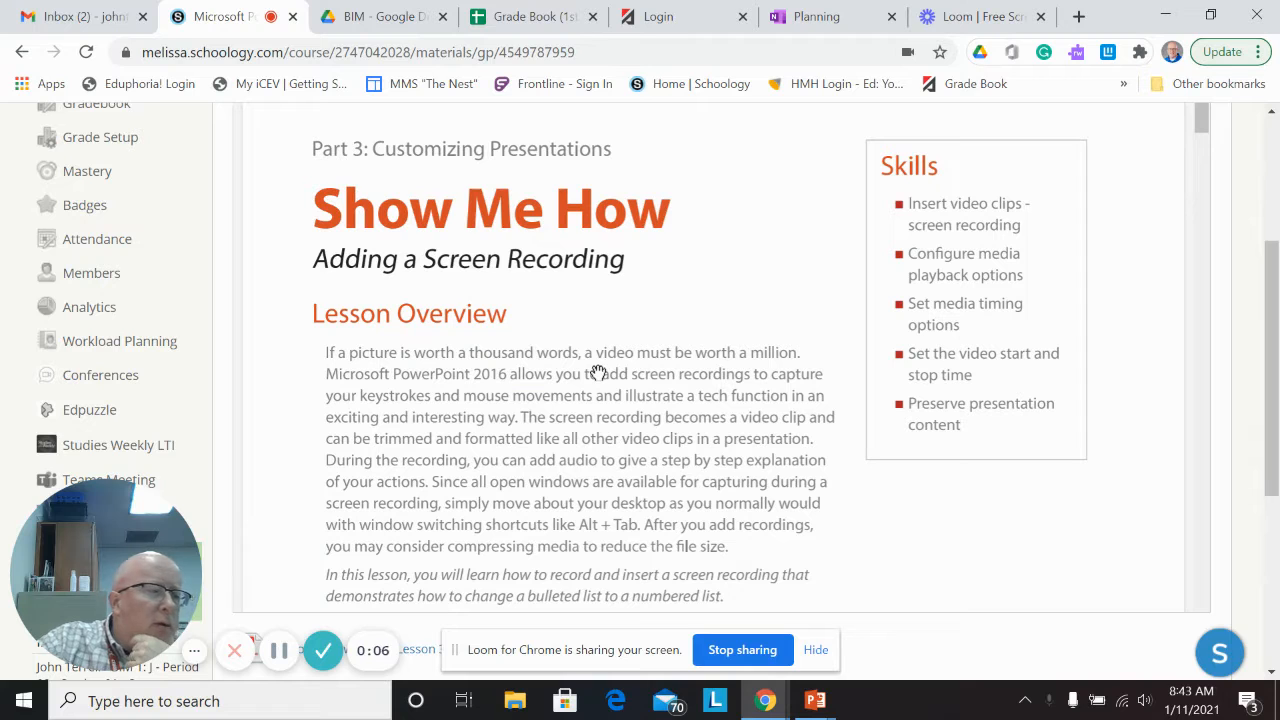
mouse_move(555, 288)
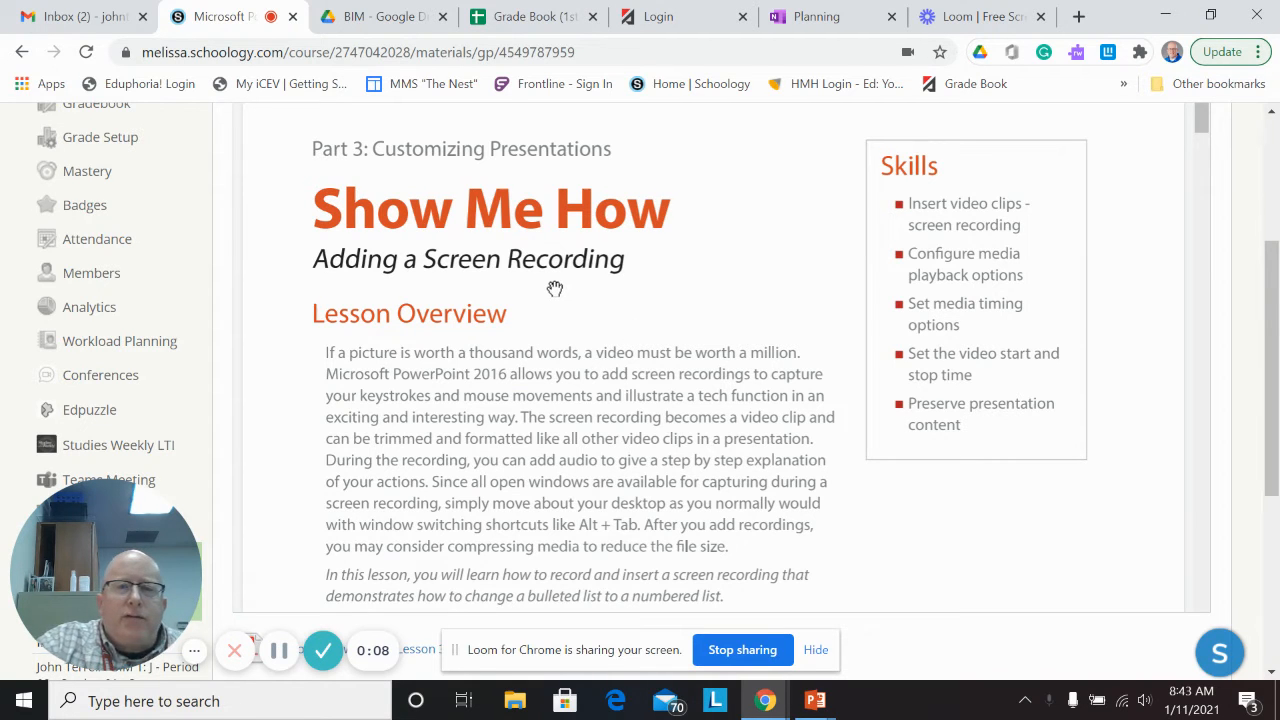
Keep the title's original font, then select the Numbered List title and bulleted list
scroll("down", 3)
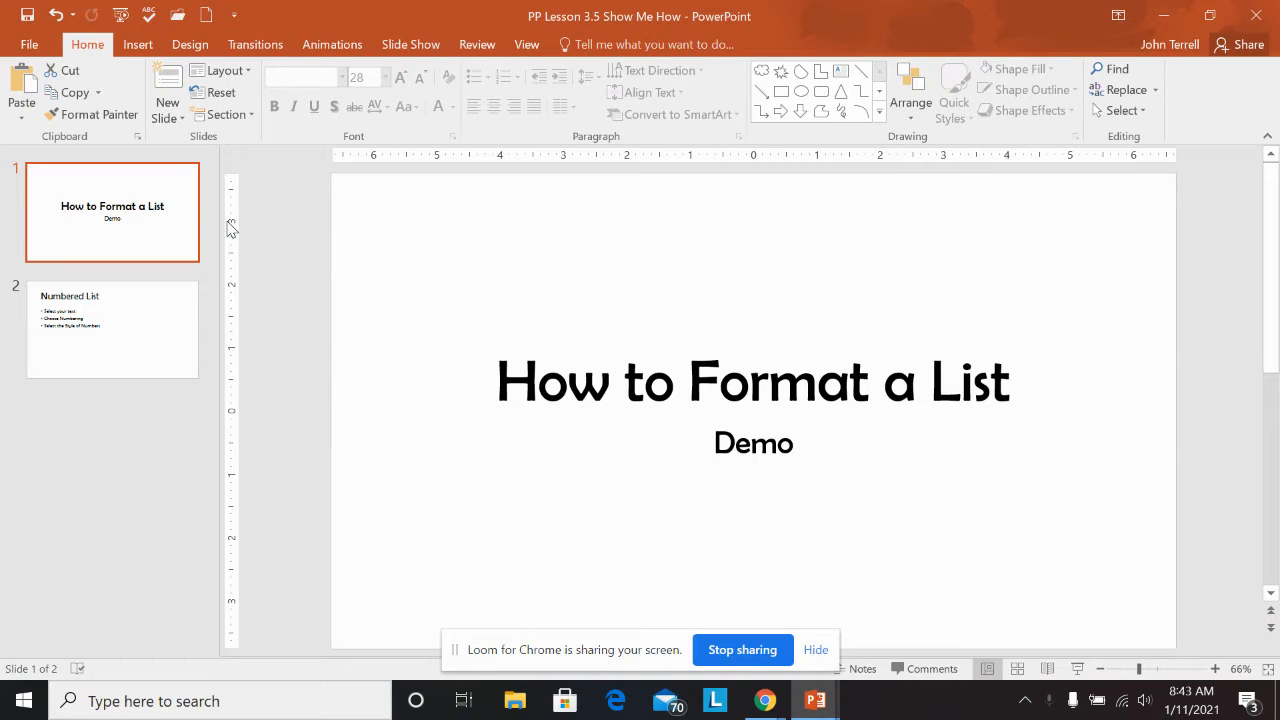
mouse_move(147, 284)
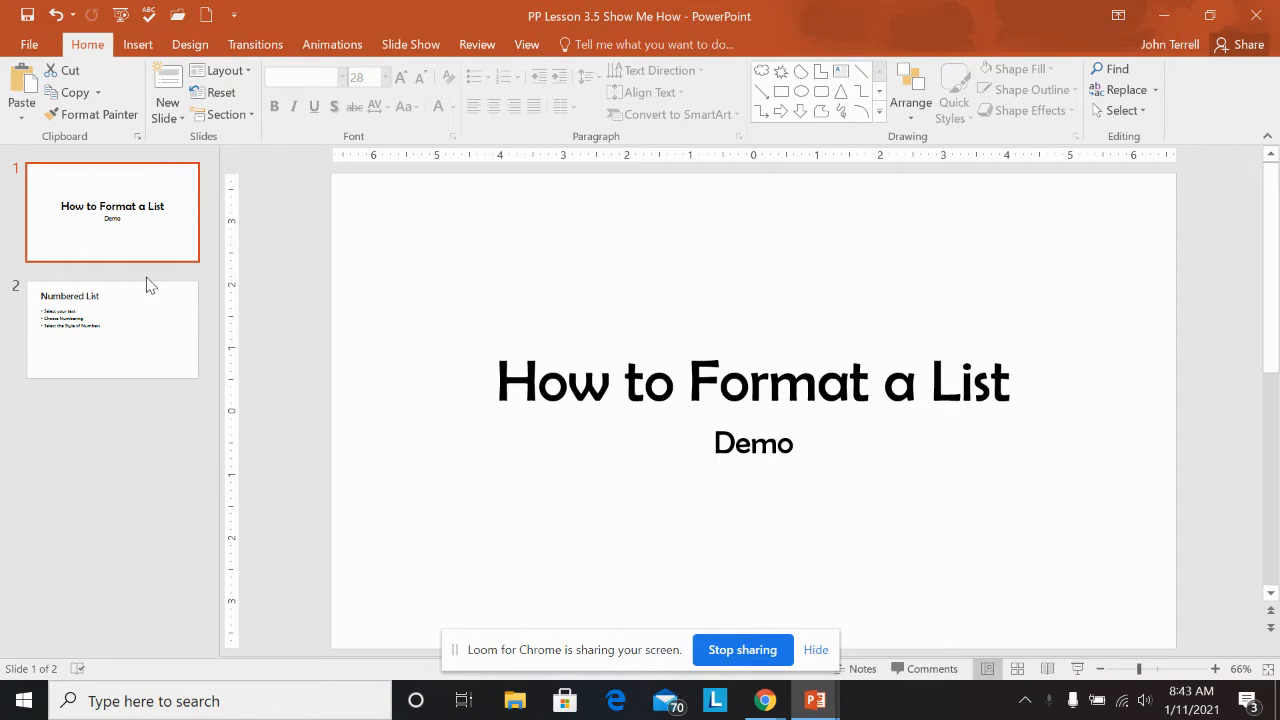
mouse_move(147, 245)
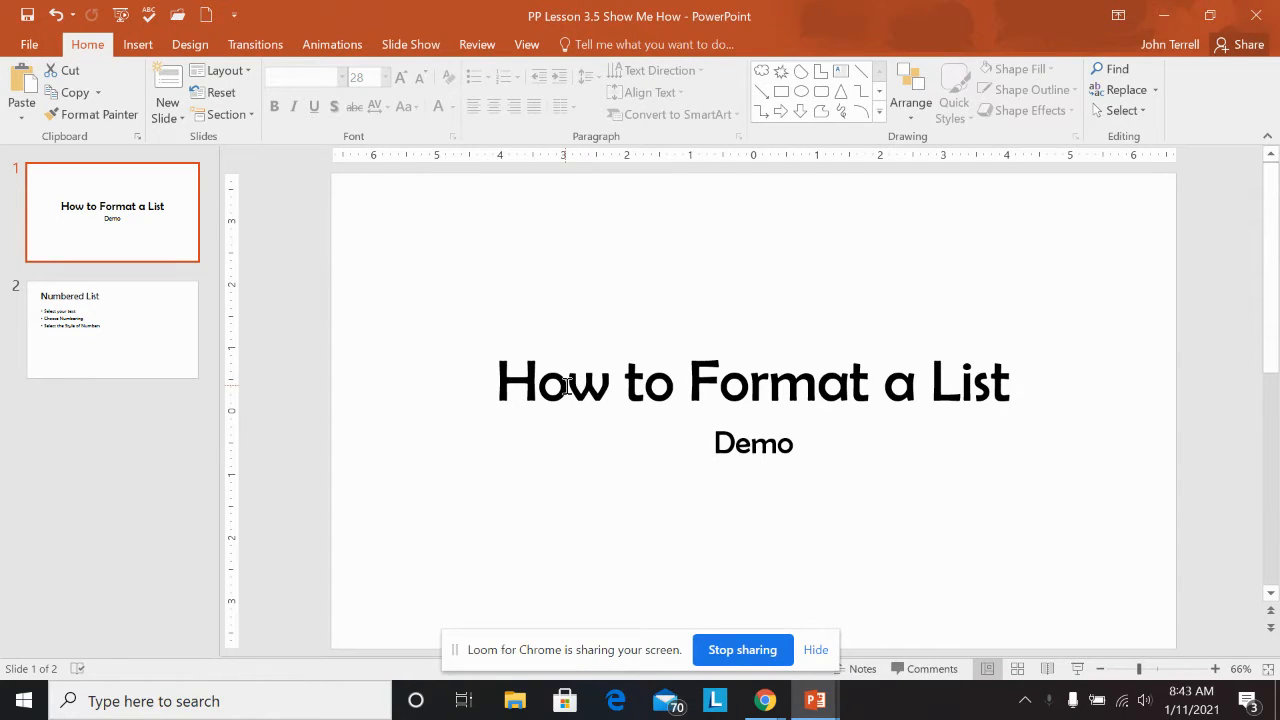
left_click(753, 381)
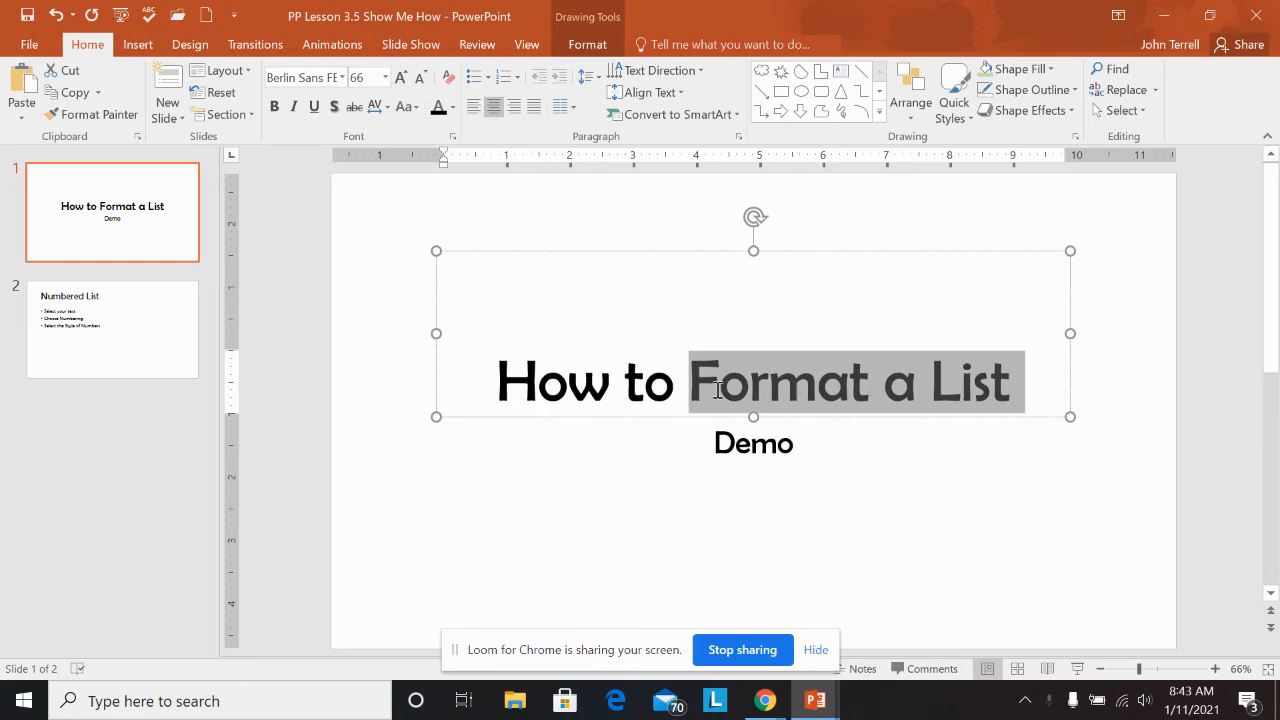
left_click(383, 77)
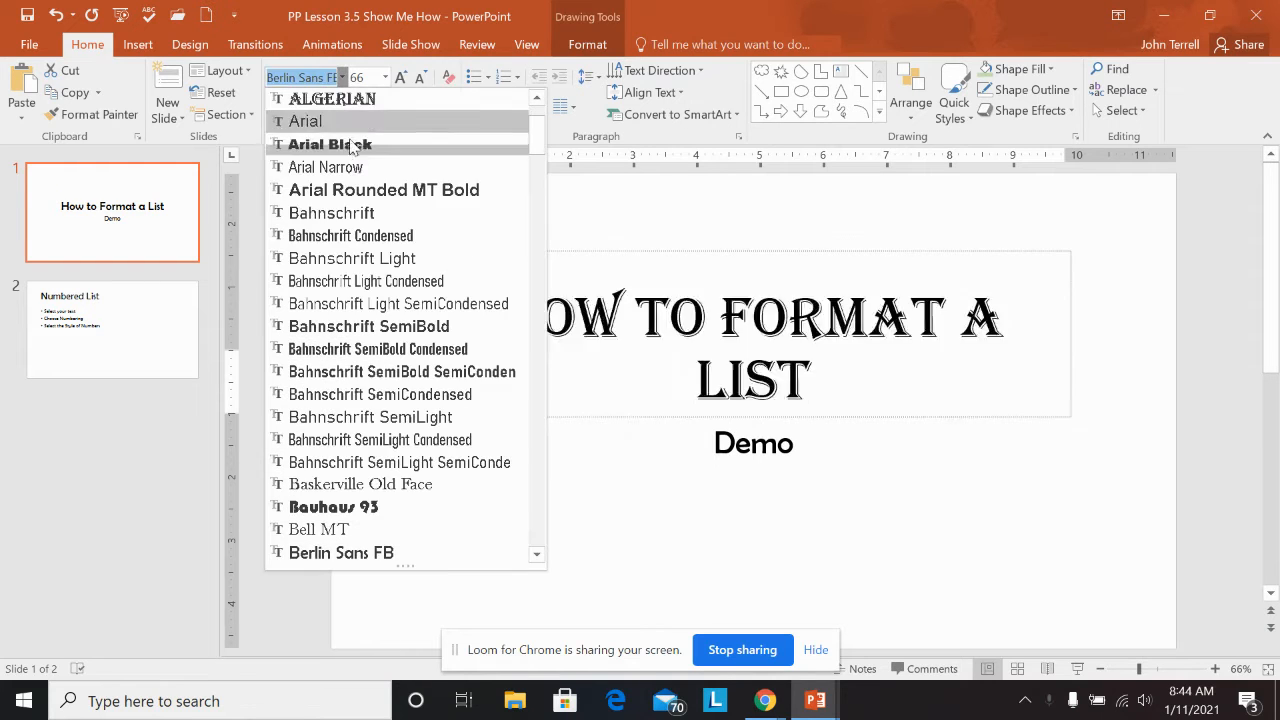
mouse_move(342, 552)
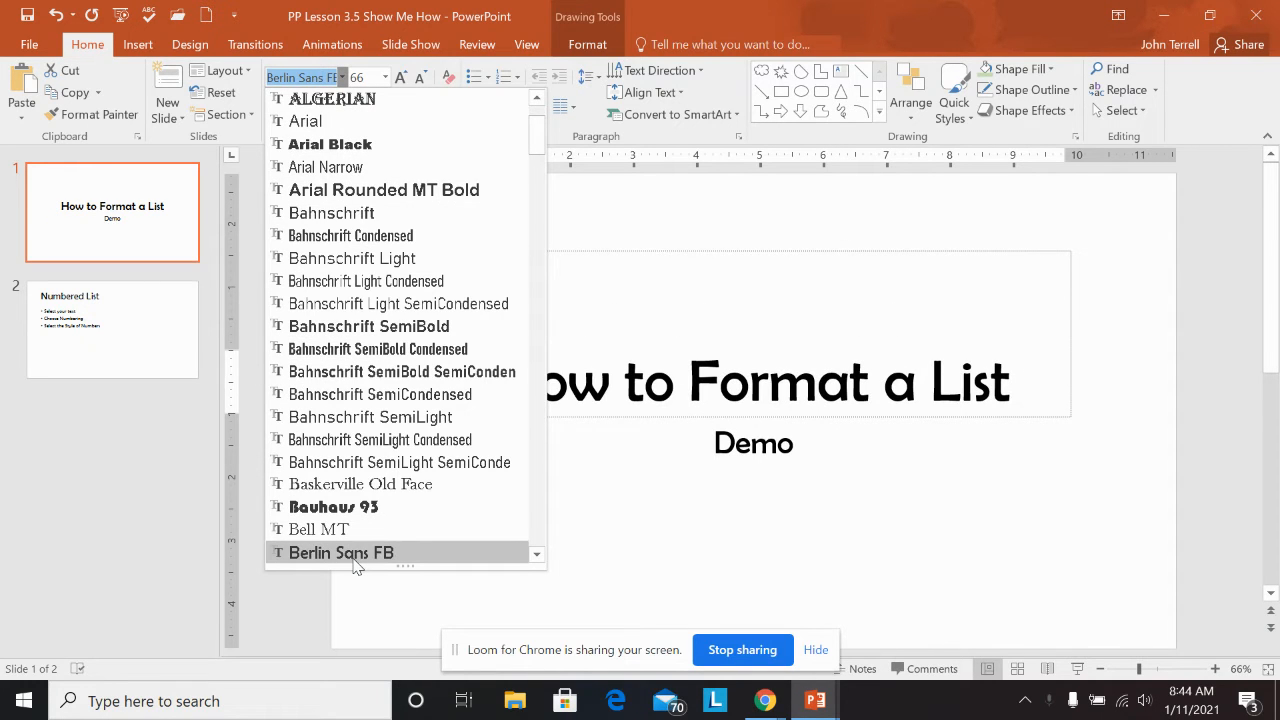
left_click(342, 552)
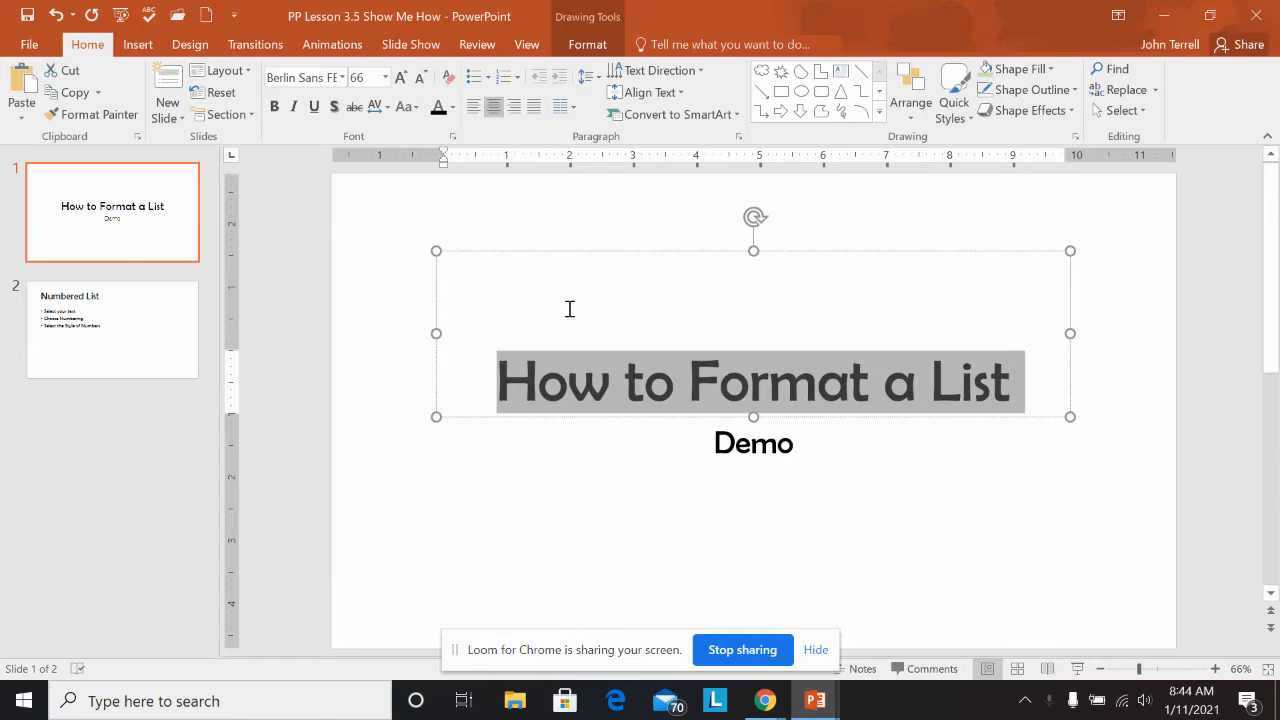
mouse_move(760, 445)
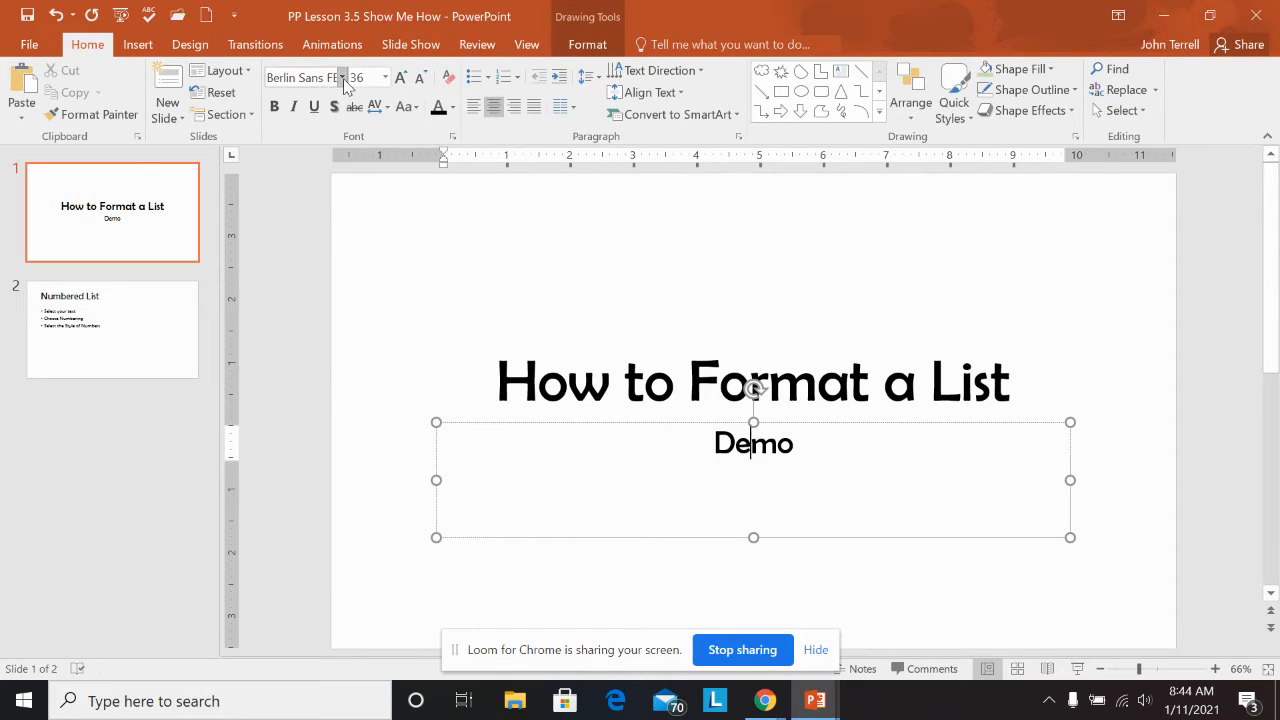
mouse_move(310, 77)
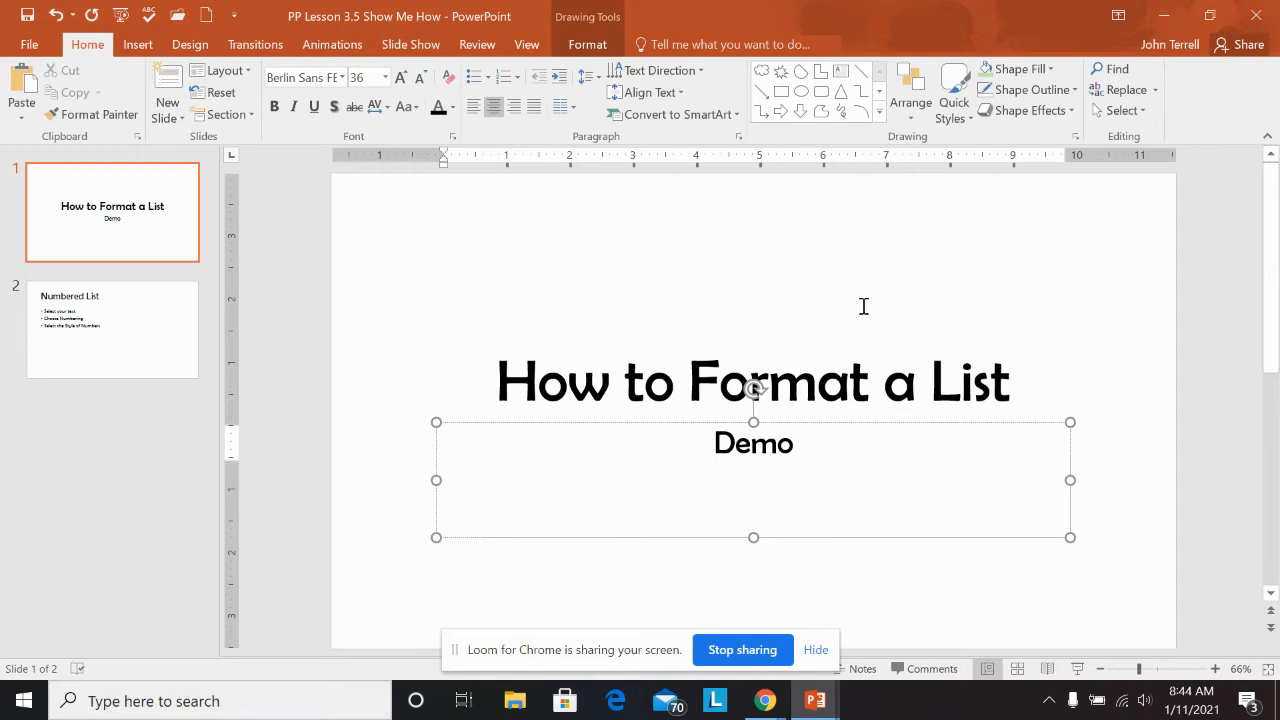
left_click(112, 329)
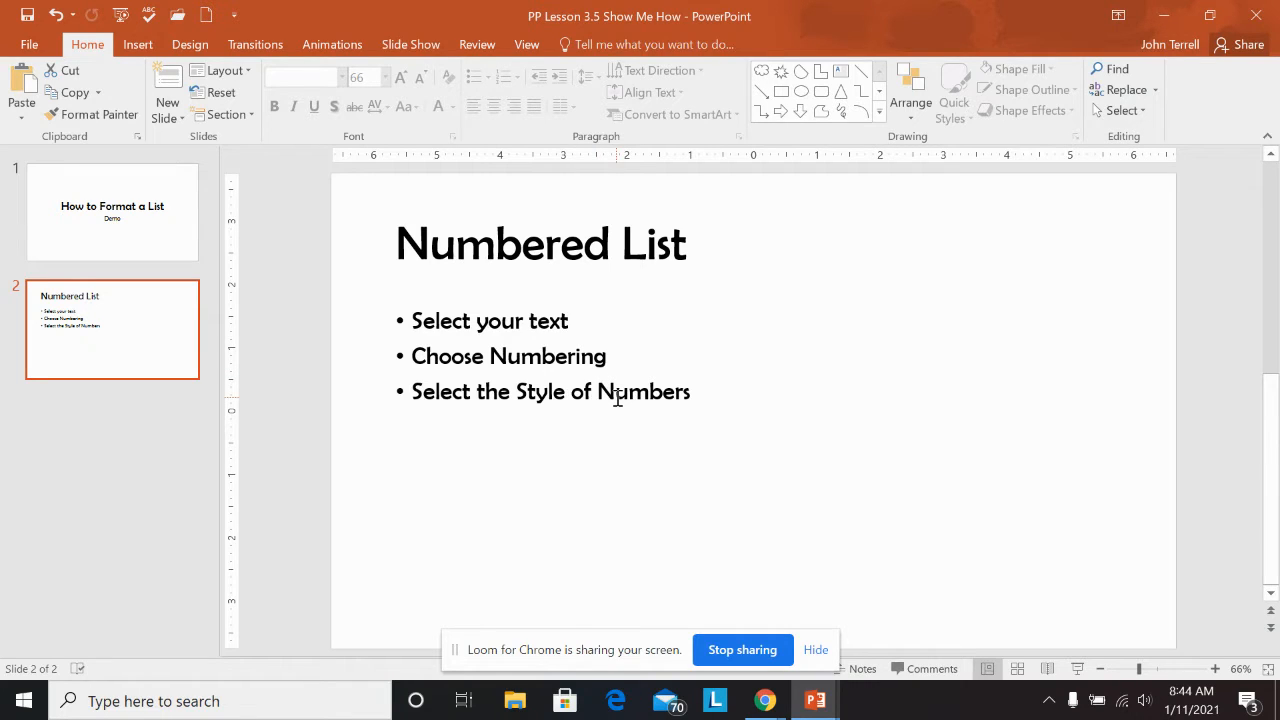
mouse_move(620, 397)
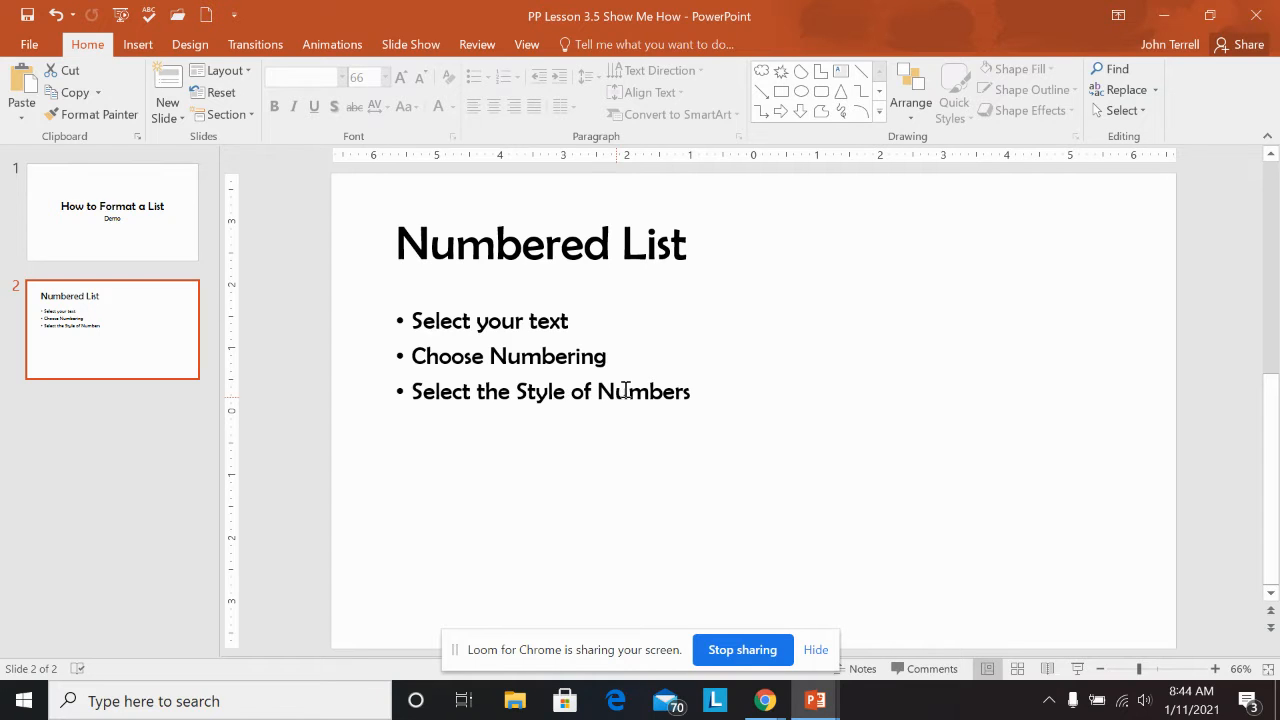
triple_click(540, 243)
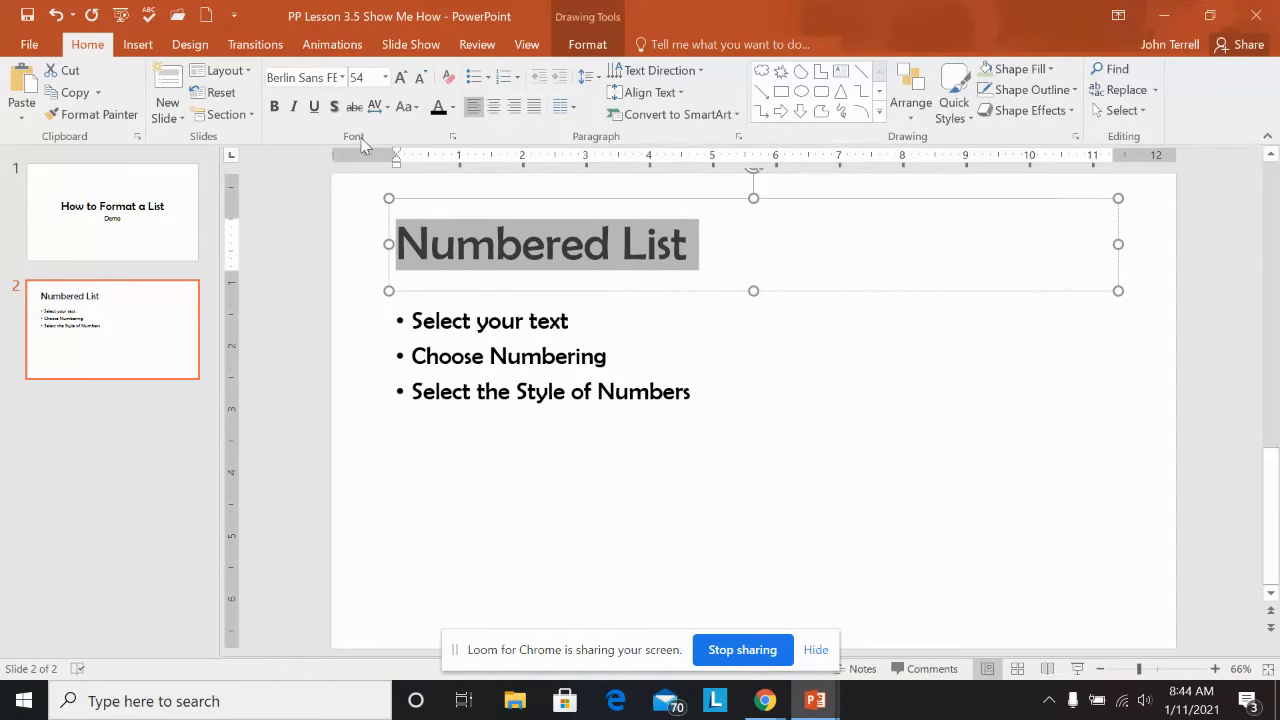
mouse_move(558, 361)
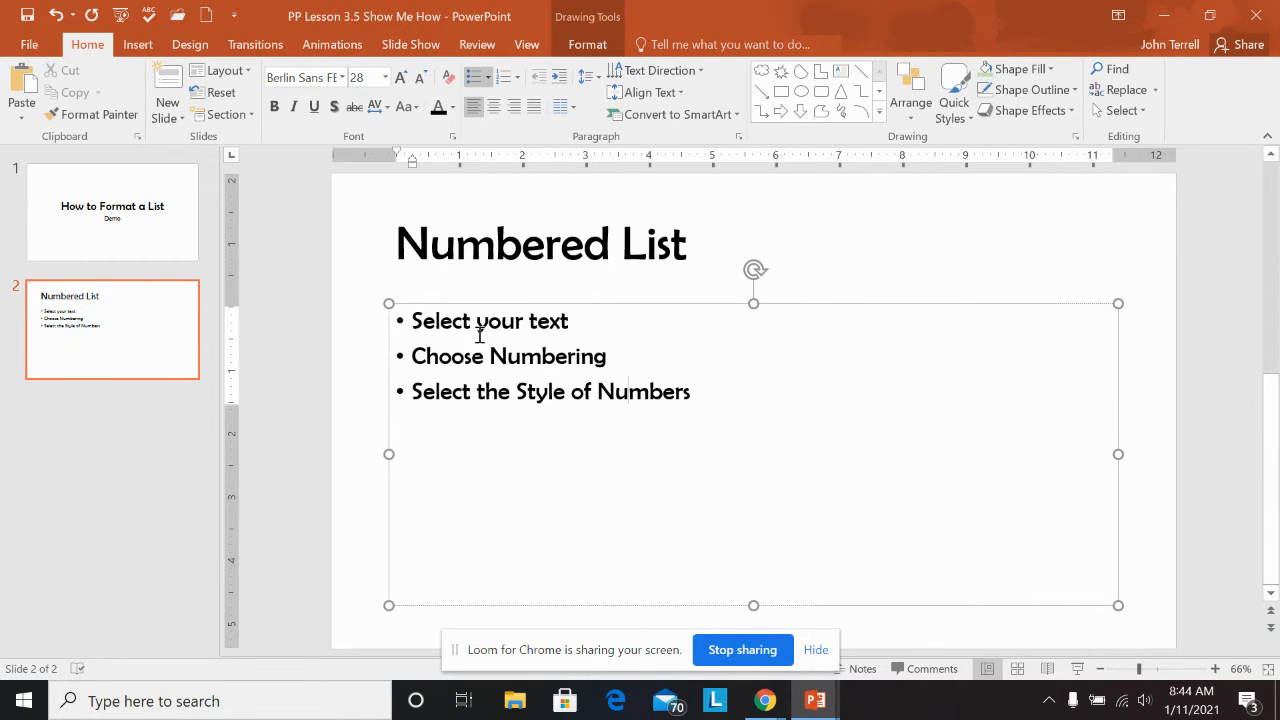
left_click(137, 44)
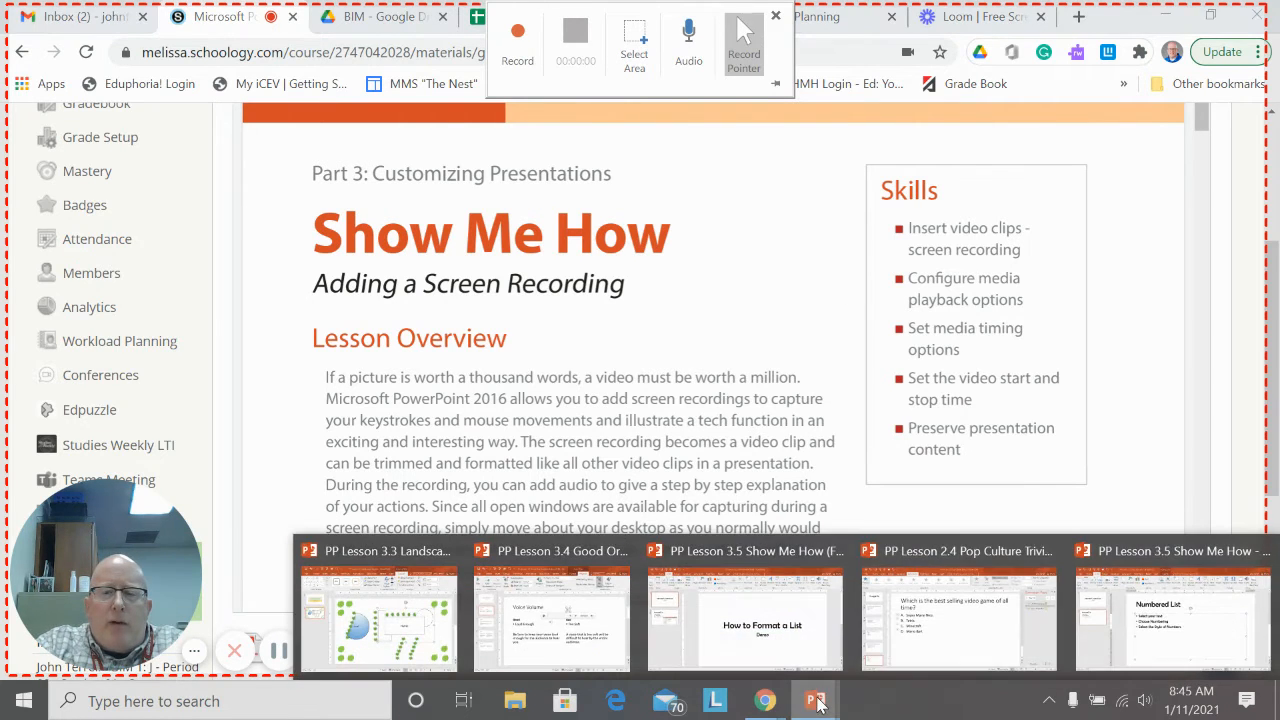
Back in PowerPoint, record the full screen with Screen Recording
left_click(1172, 620)
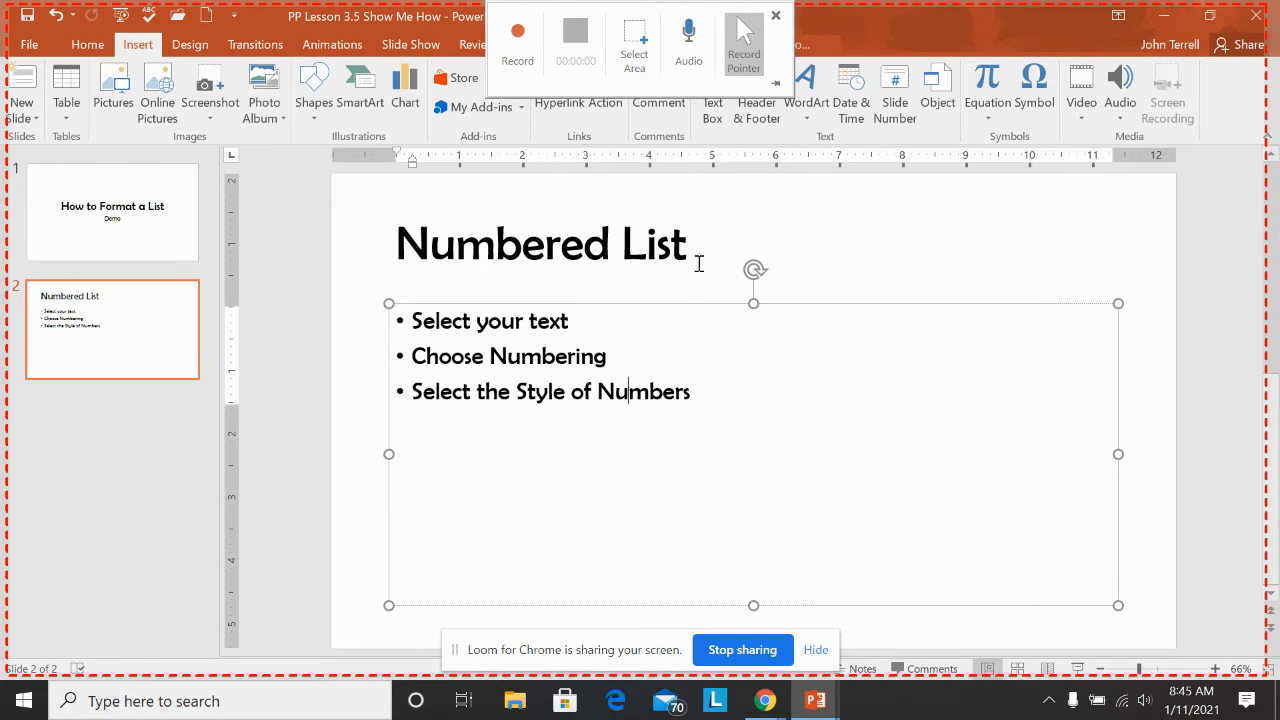
mouse_move(688, 30)
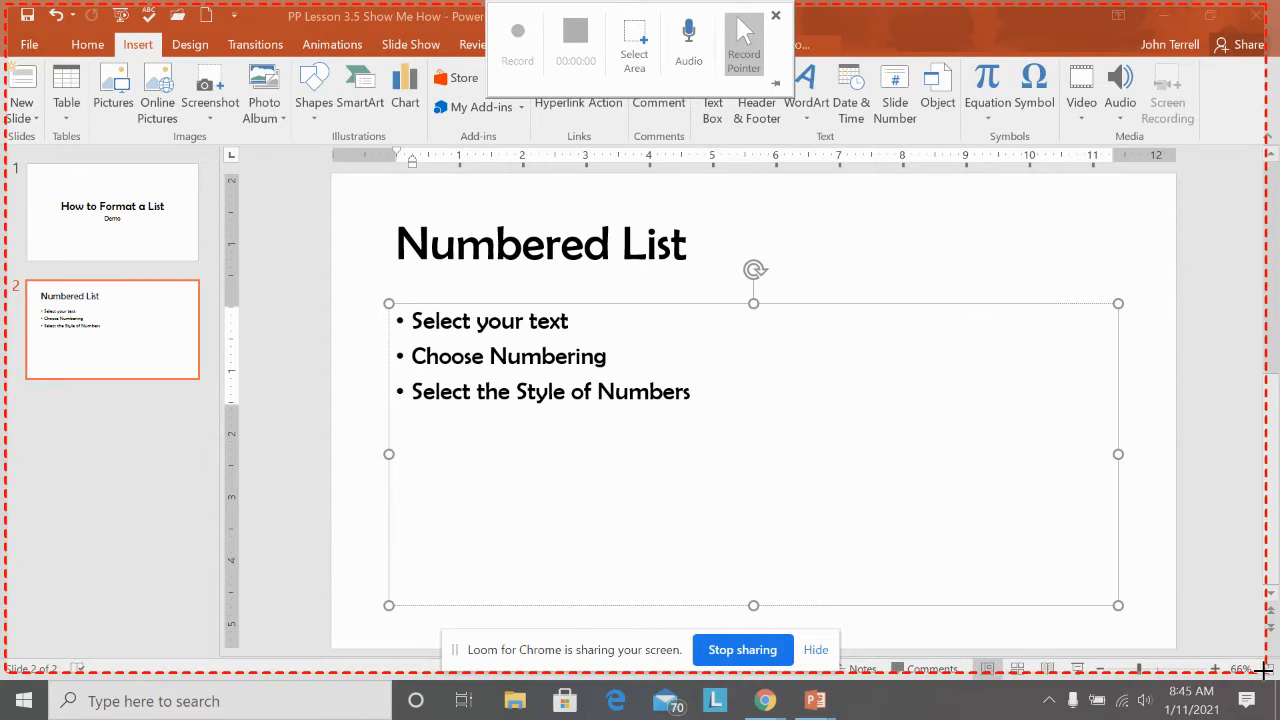
left_click(517, 31)
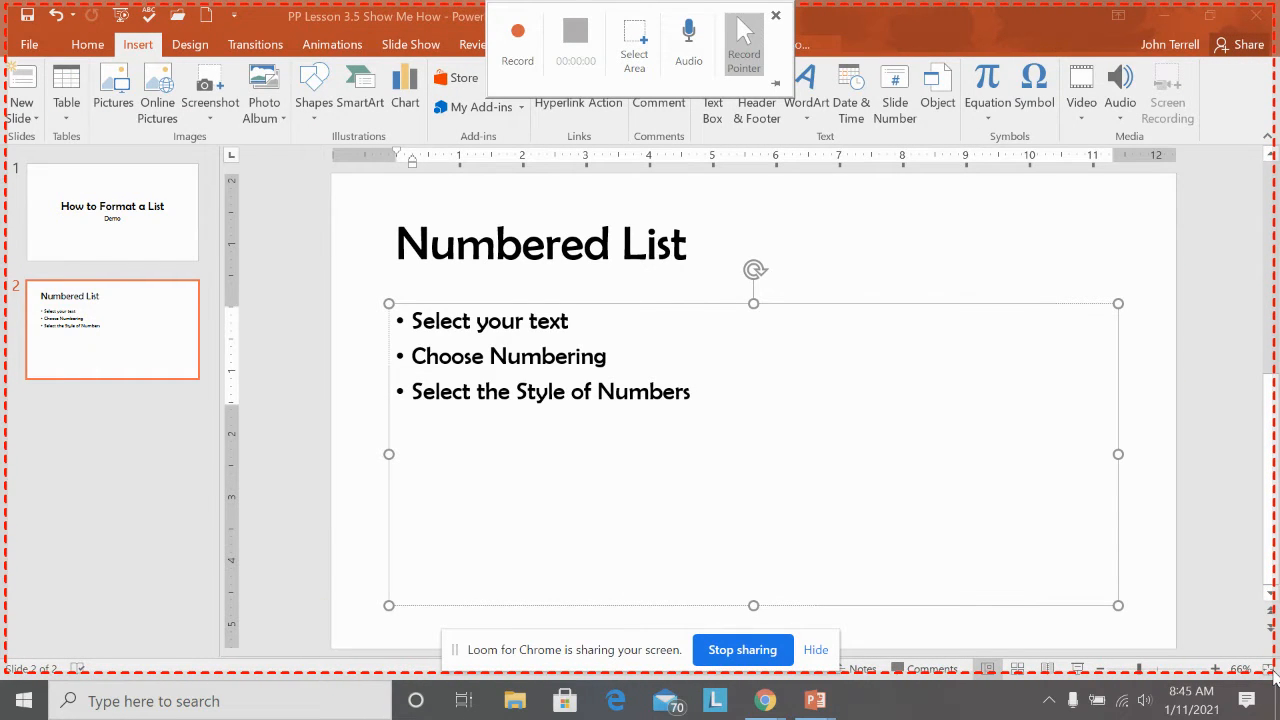
mouse_move(800, 365)
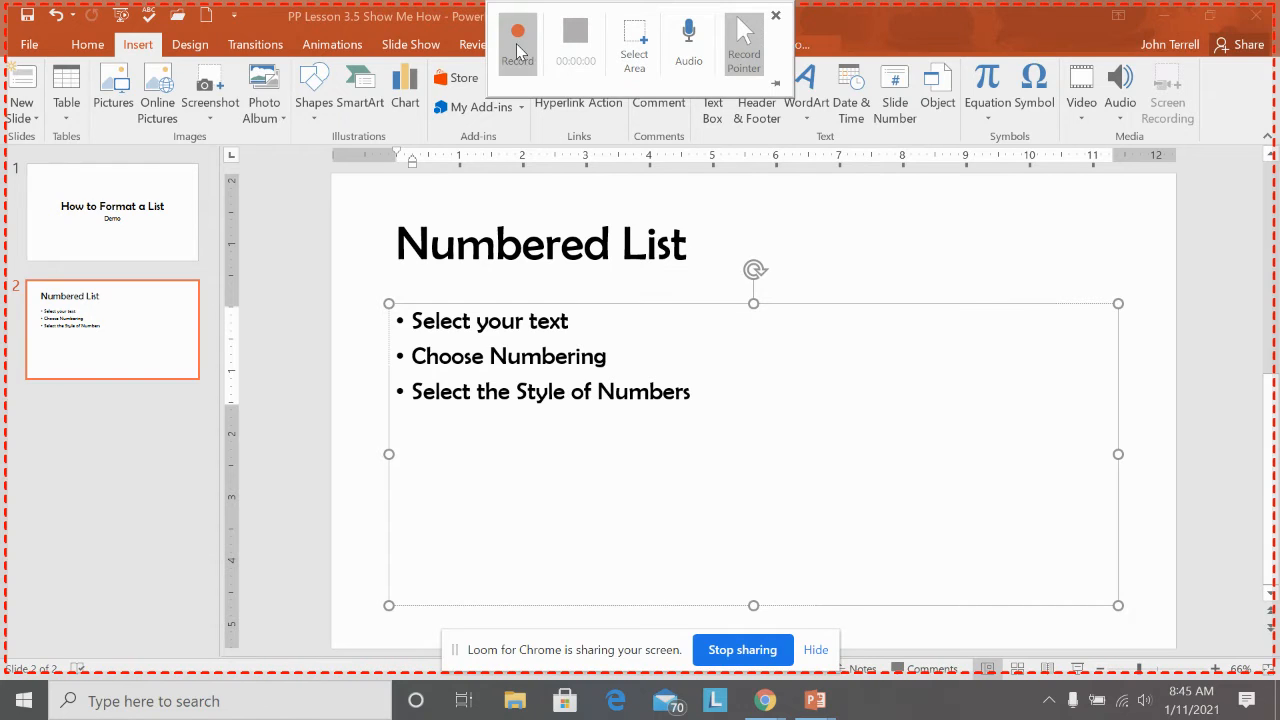
mouse_move(517, 35)
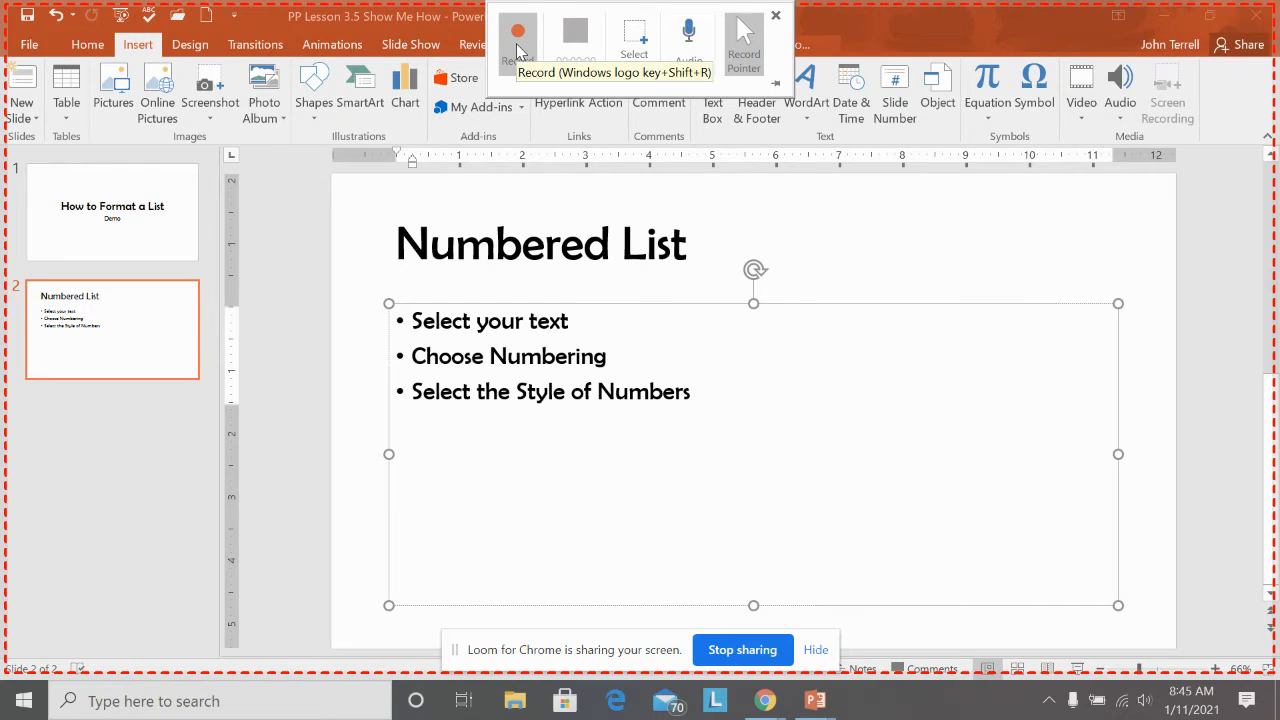
left_click(518, 30)
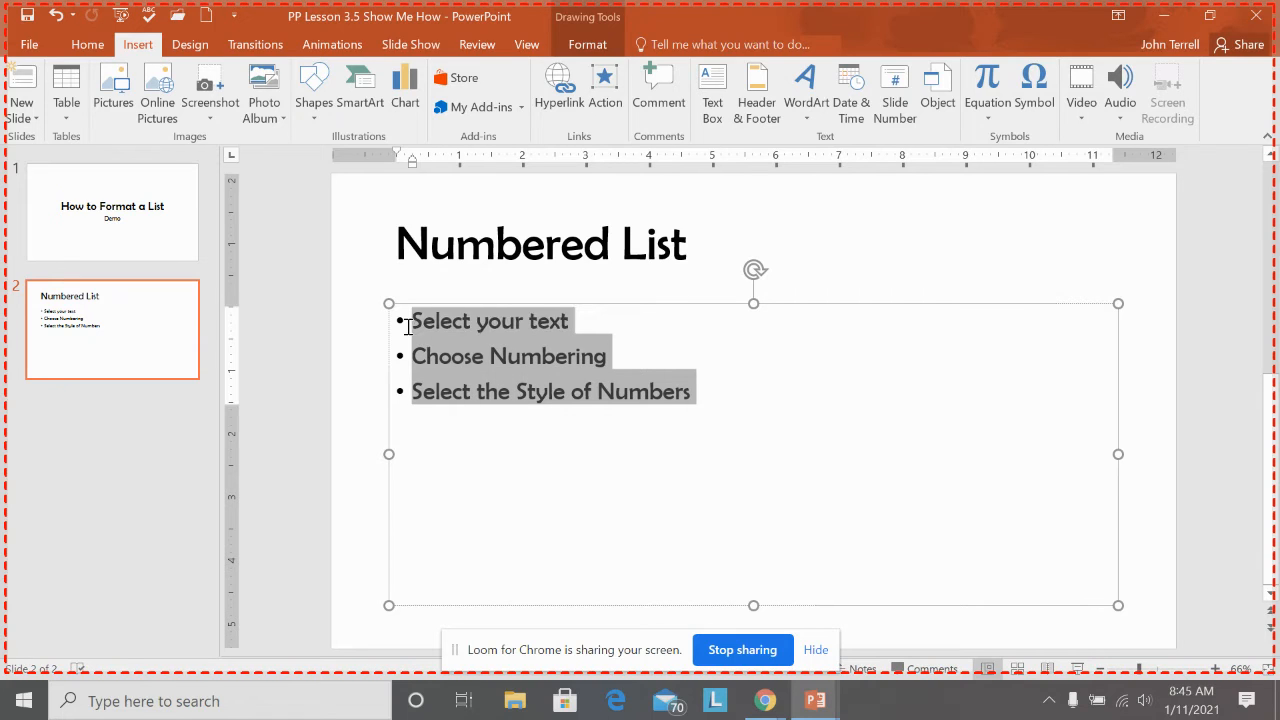
Number the three list items with the 1), 2), 3) numbering style
left_click(87, 44)
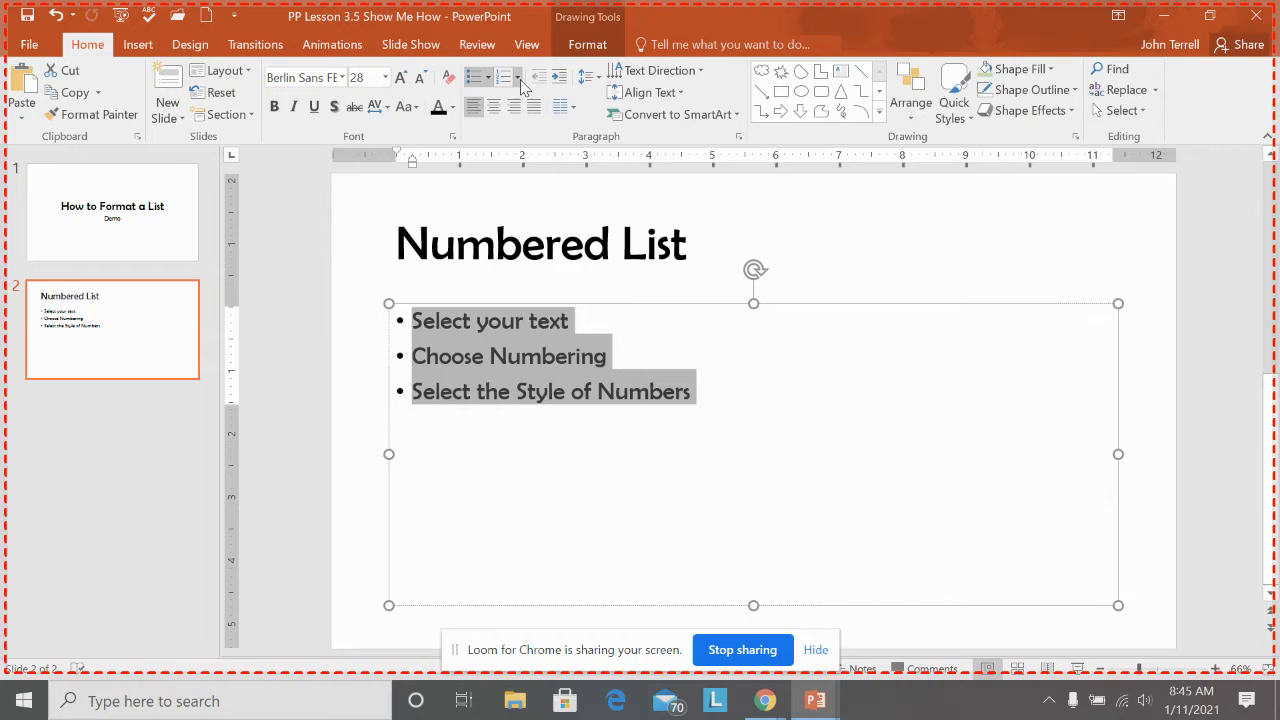
left_click(519, 77)
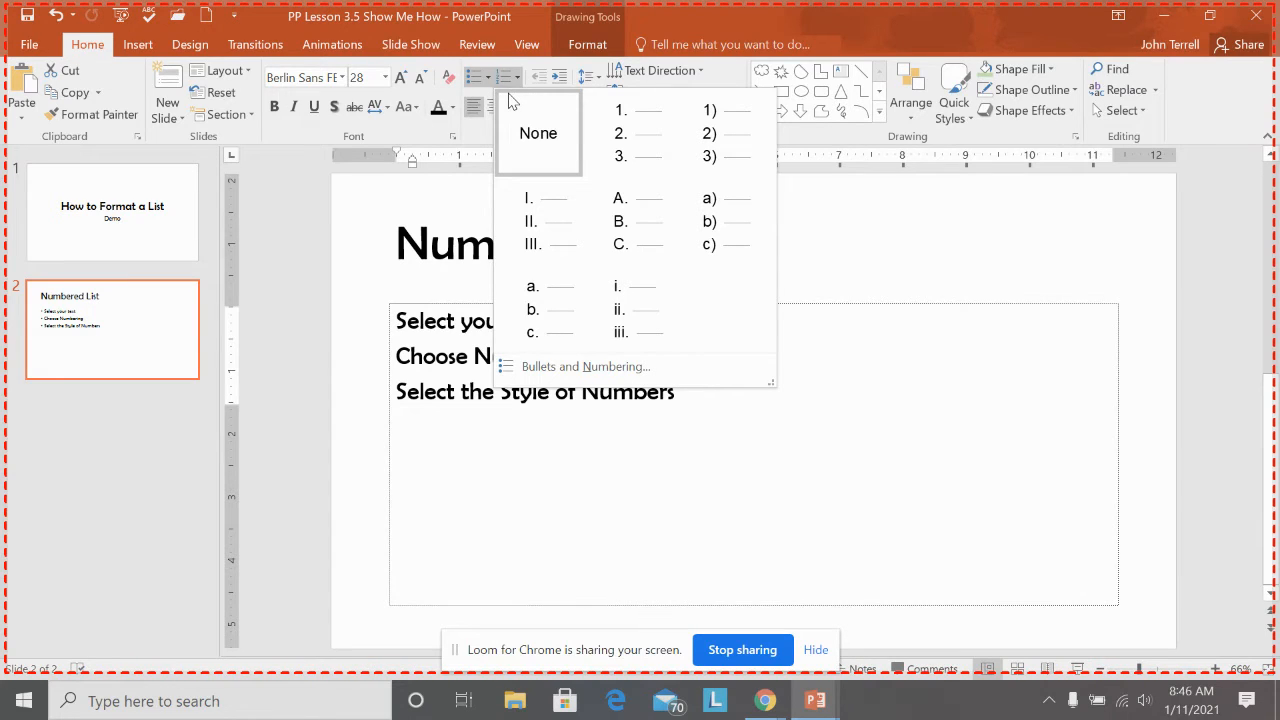
left_click(710, 133)
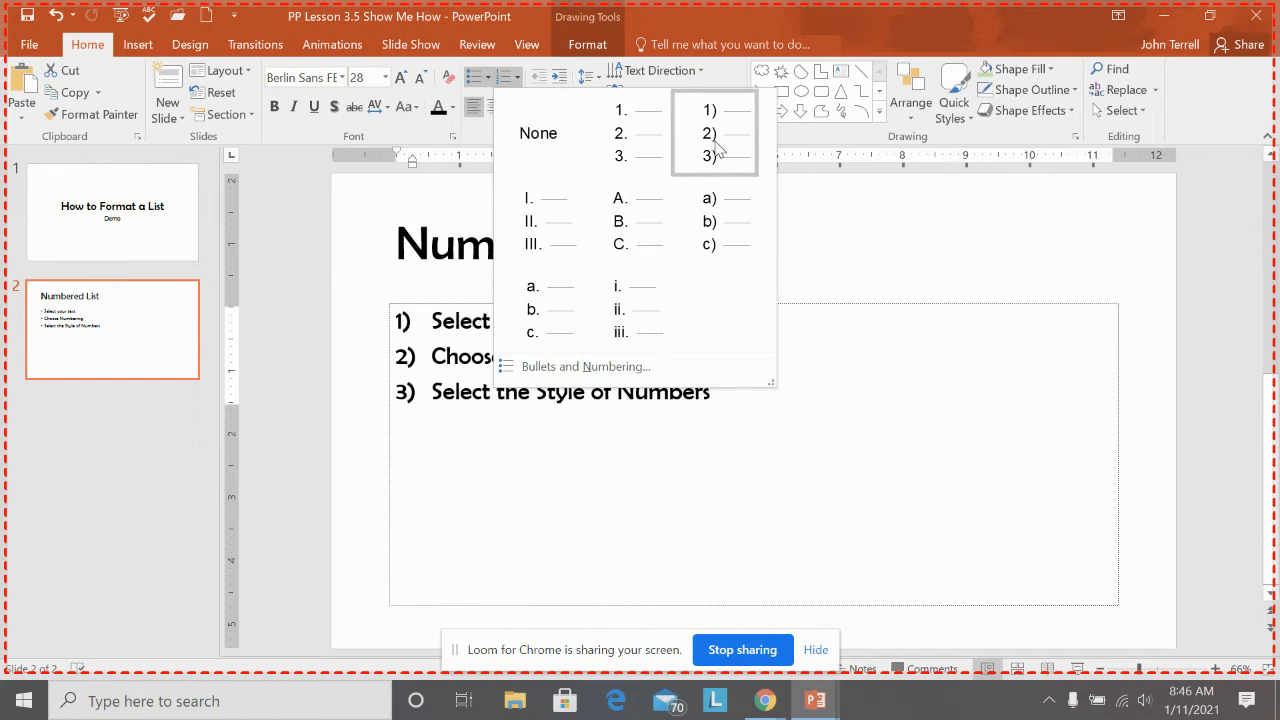
left_click(710, 133)
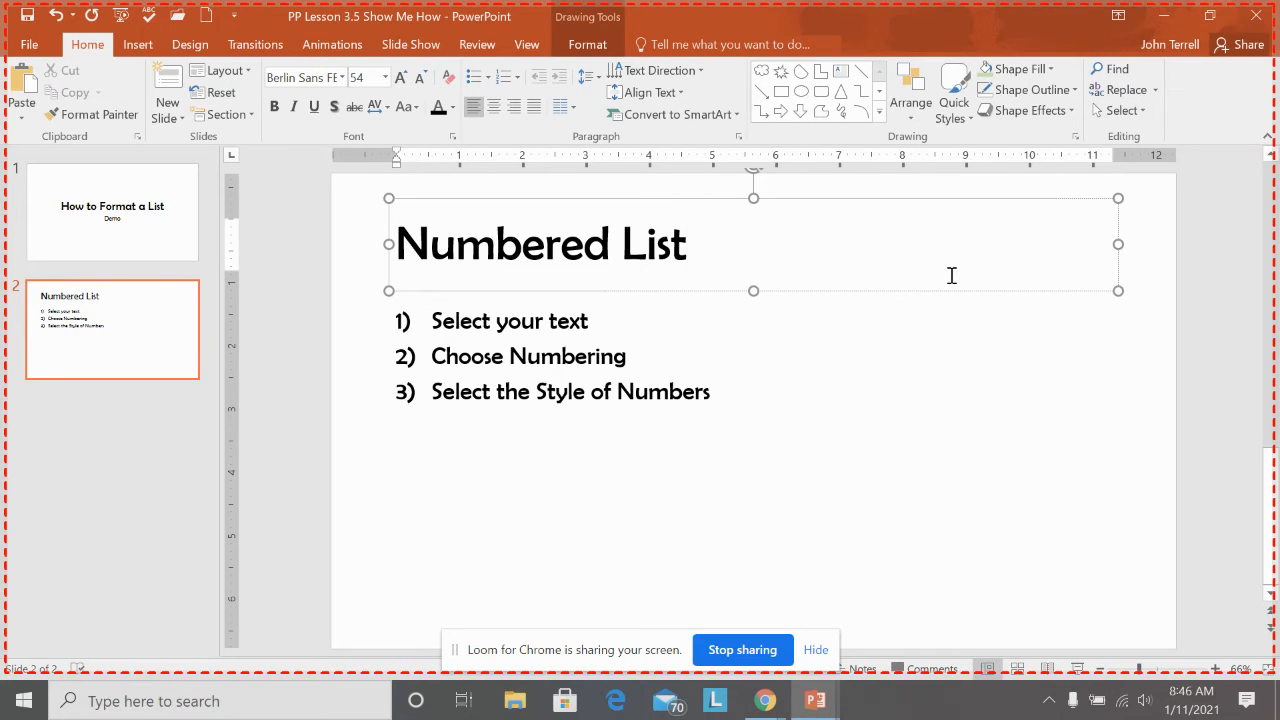
left_click(686, 244)
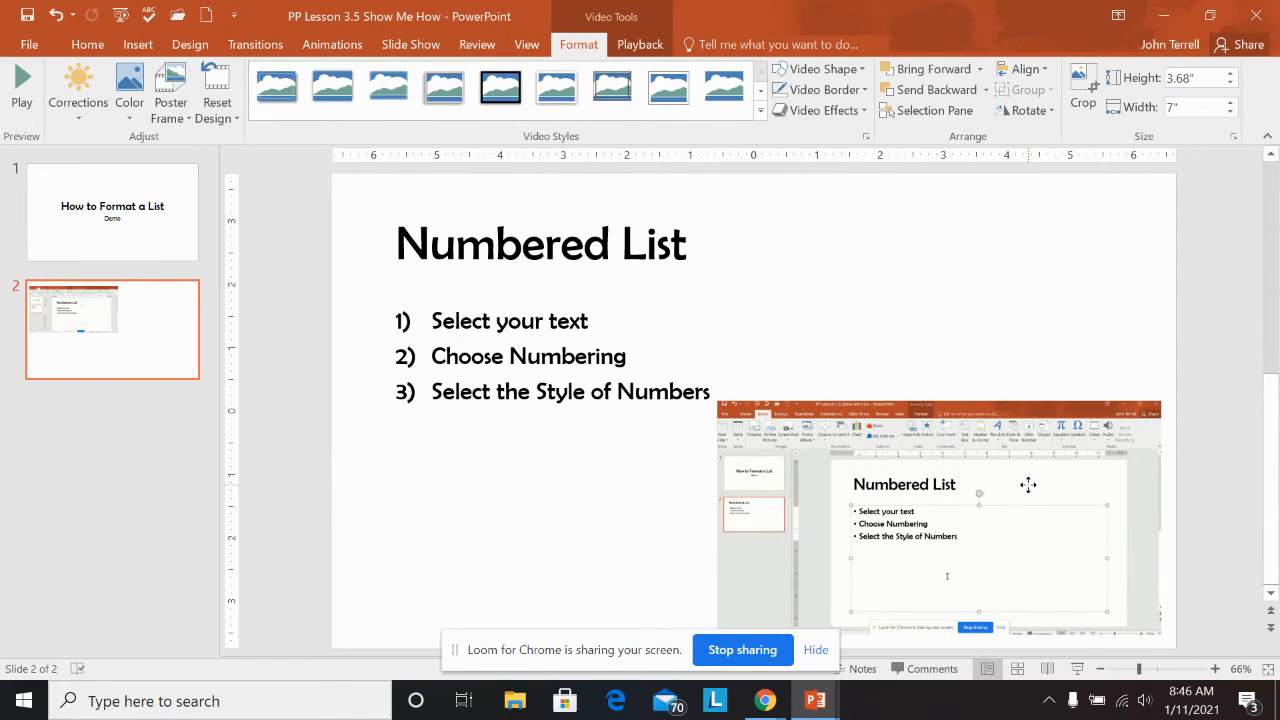
Select the inserted screen recording video at the slide's lower right
left_click(940, 510)
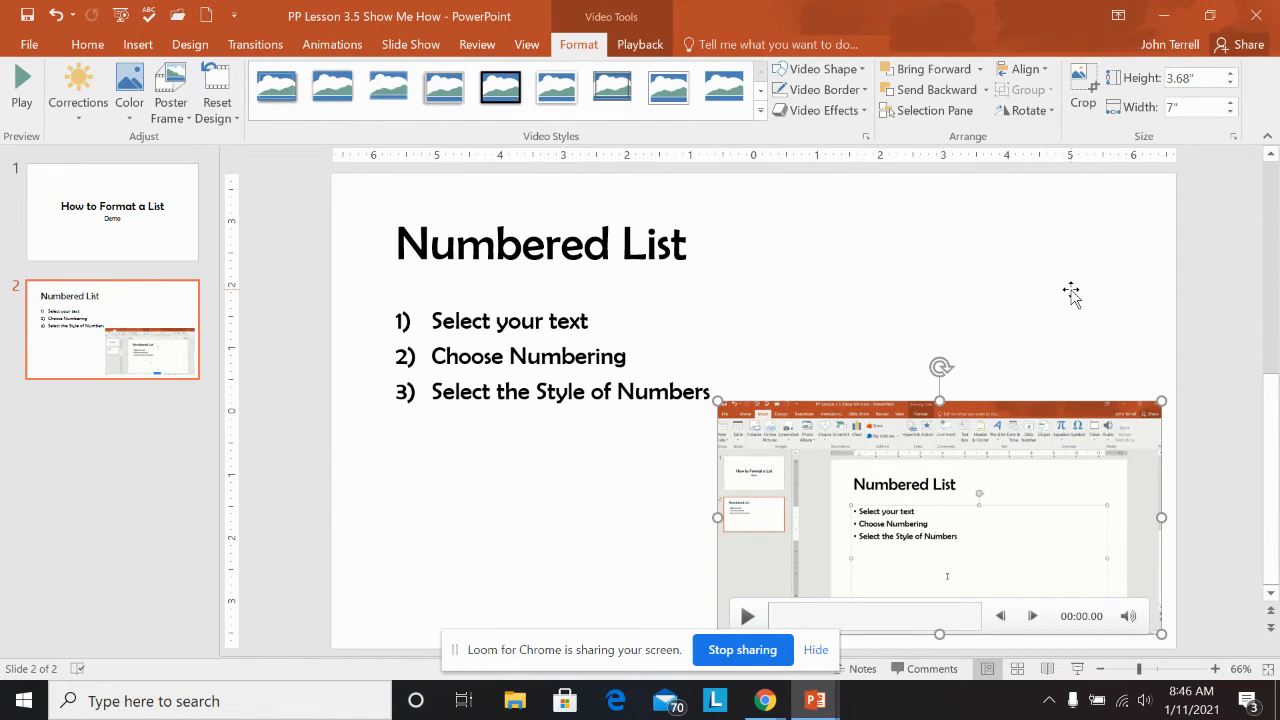
mouse_move(1072, 302)
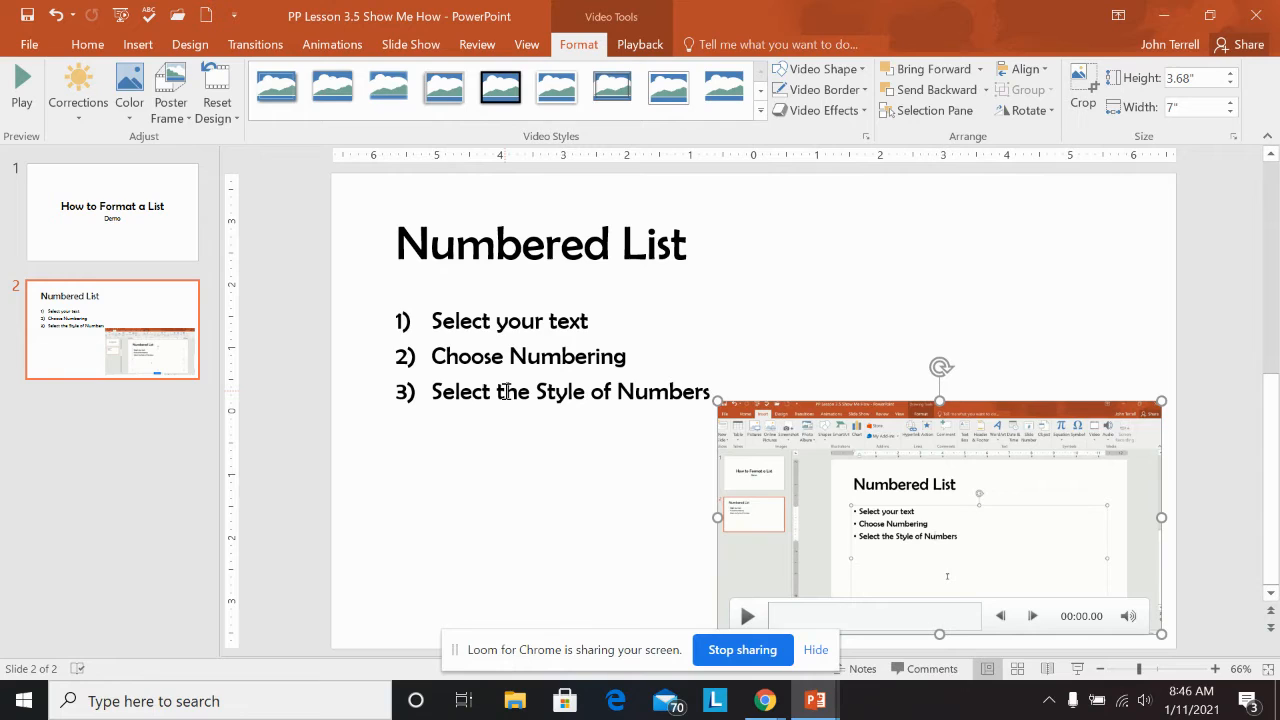
mouse_move(510, 392)
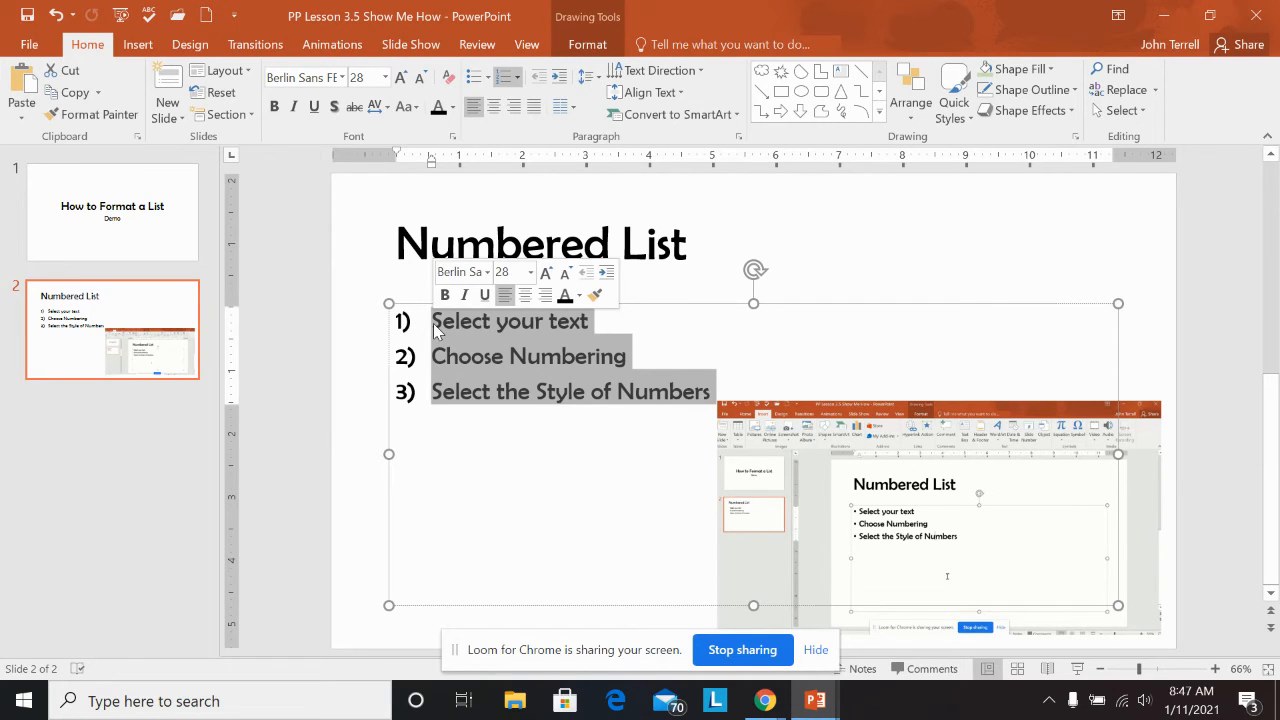
Apply a Fly In From Bottom entrance to the list and check its direction options
left_click(332, 44)
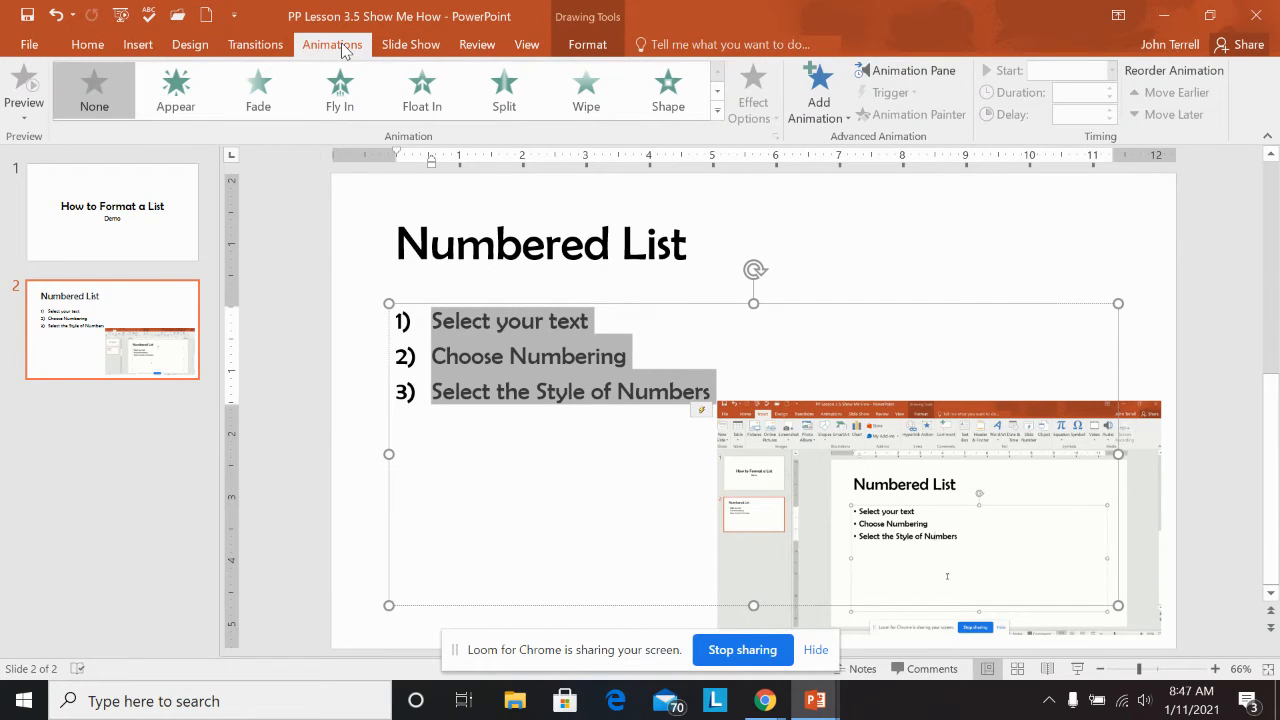
mouse_move(503, 90)
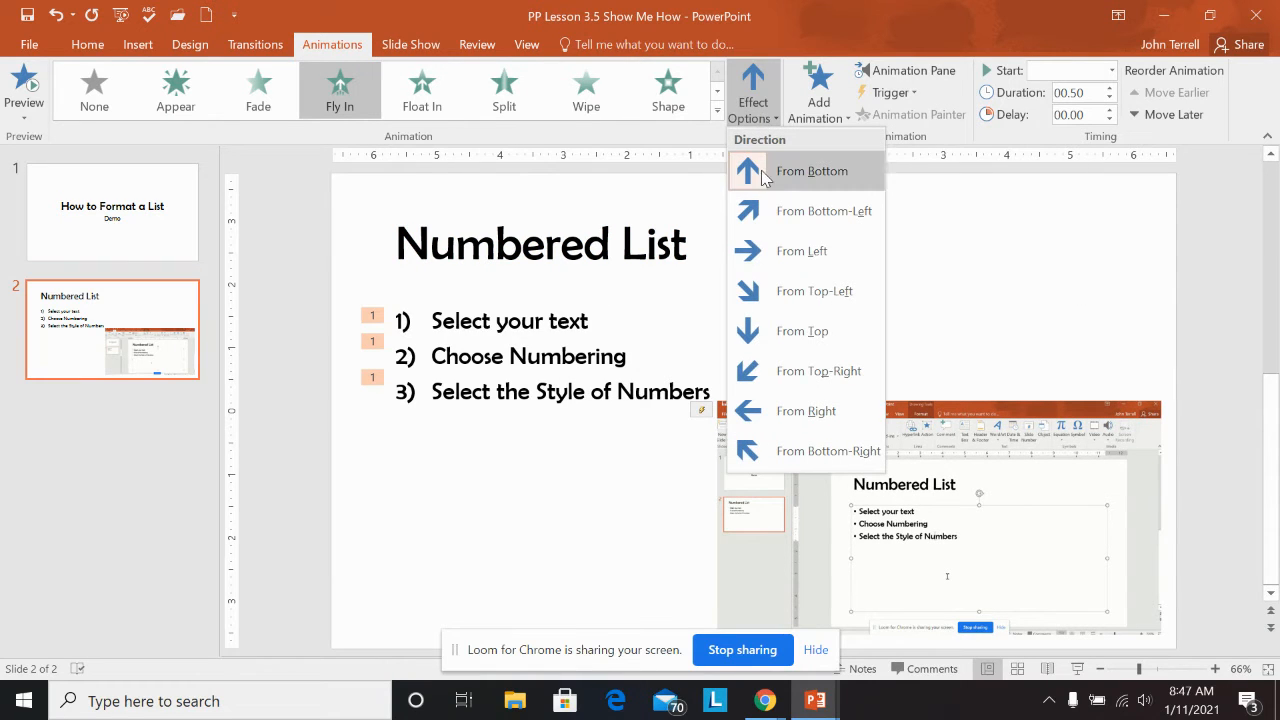
left_click(811, 170)
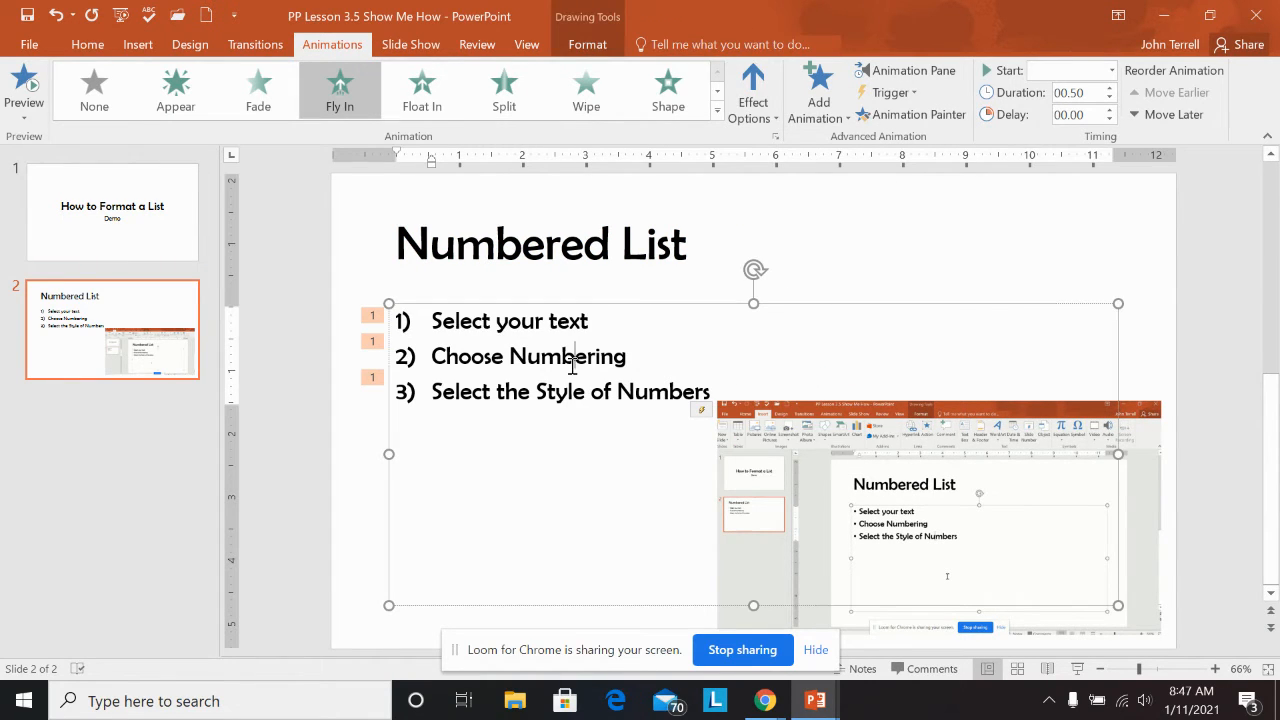
left_click(752, 90)
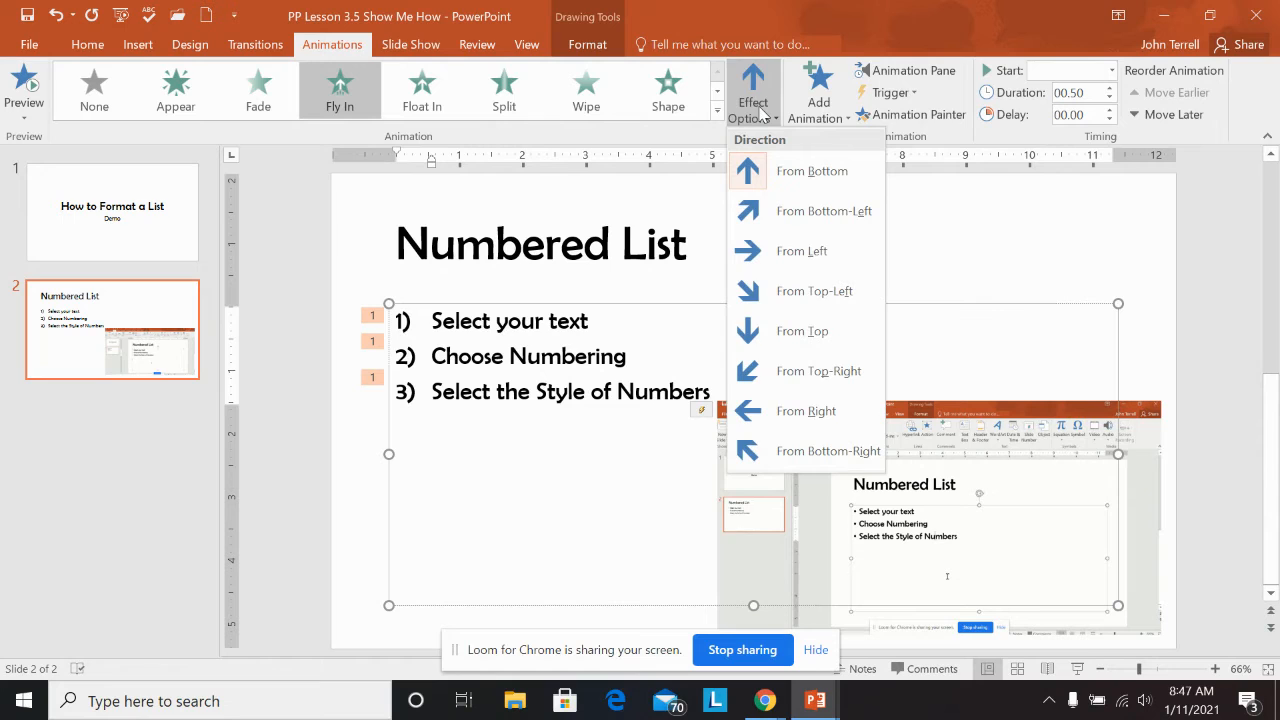
left_click(812, 170)
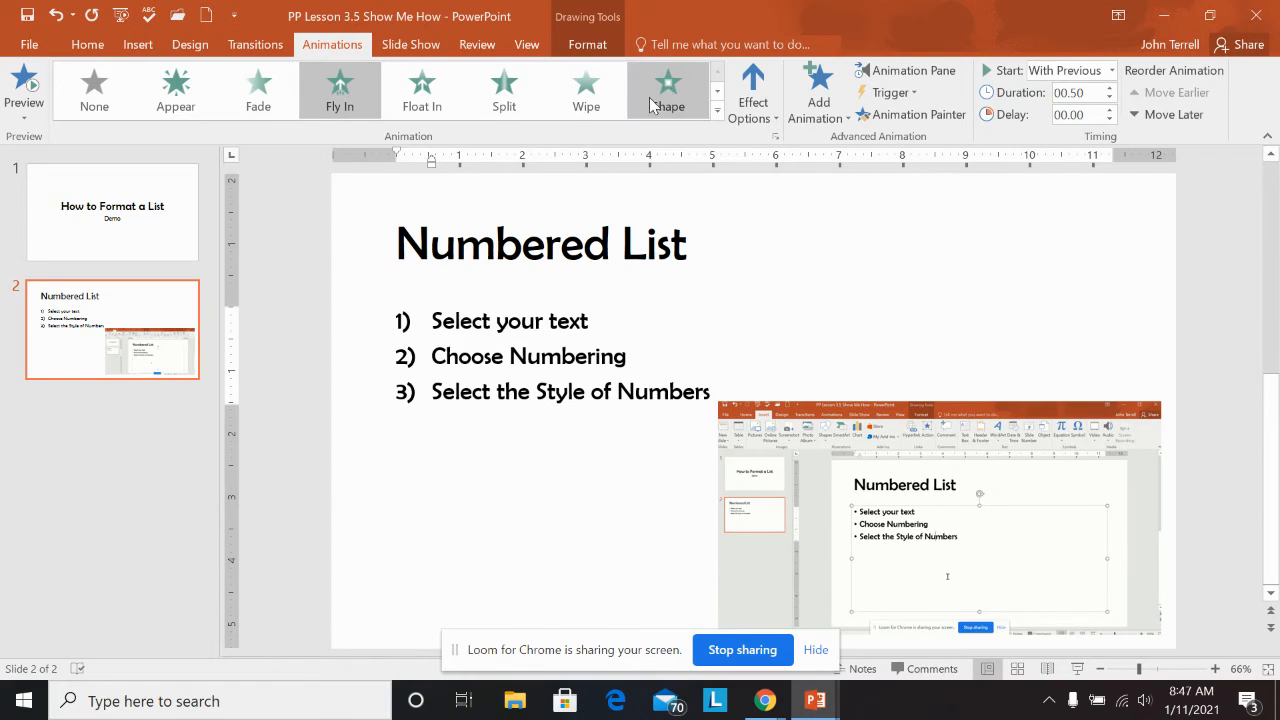
left_click(752, 95)
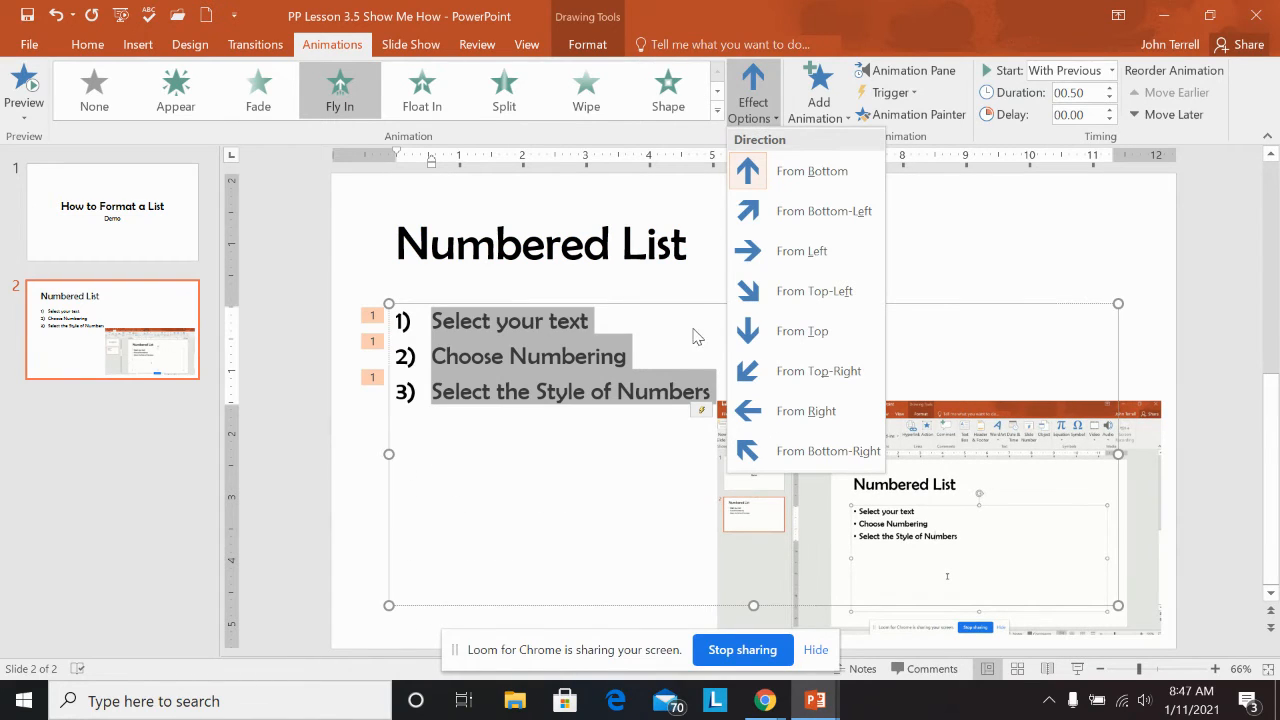
mouse_move(655, 337)
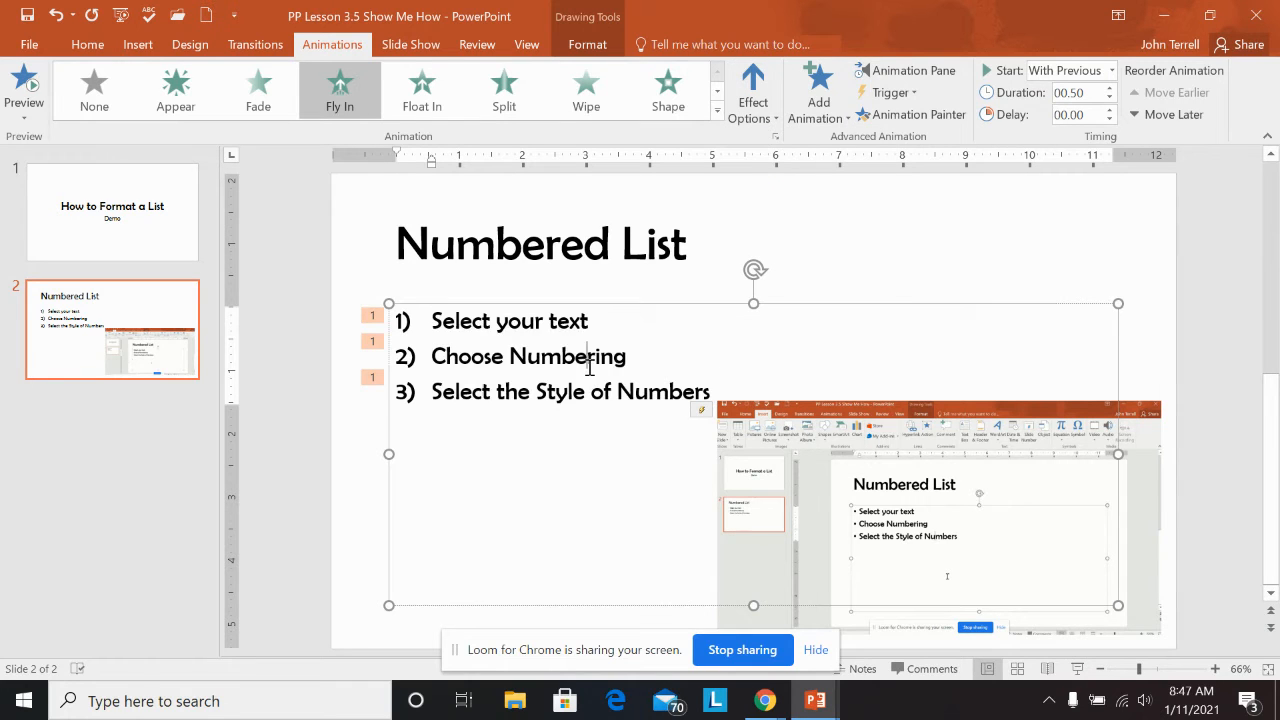
Preview the list's Fly In animation with the text deselected
left_click(817, 90)
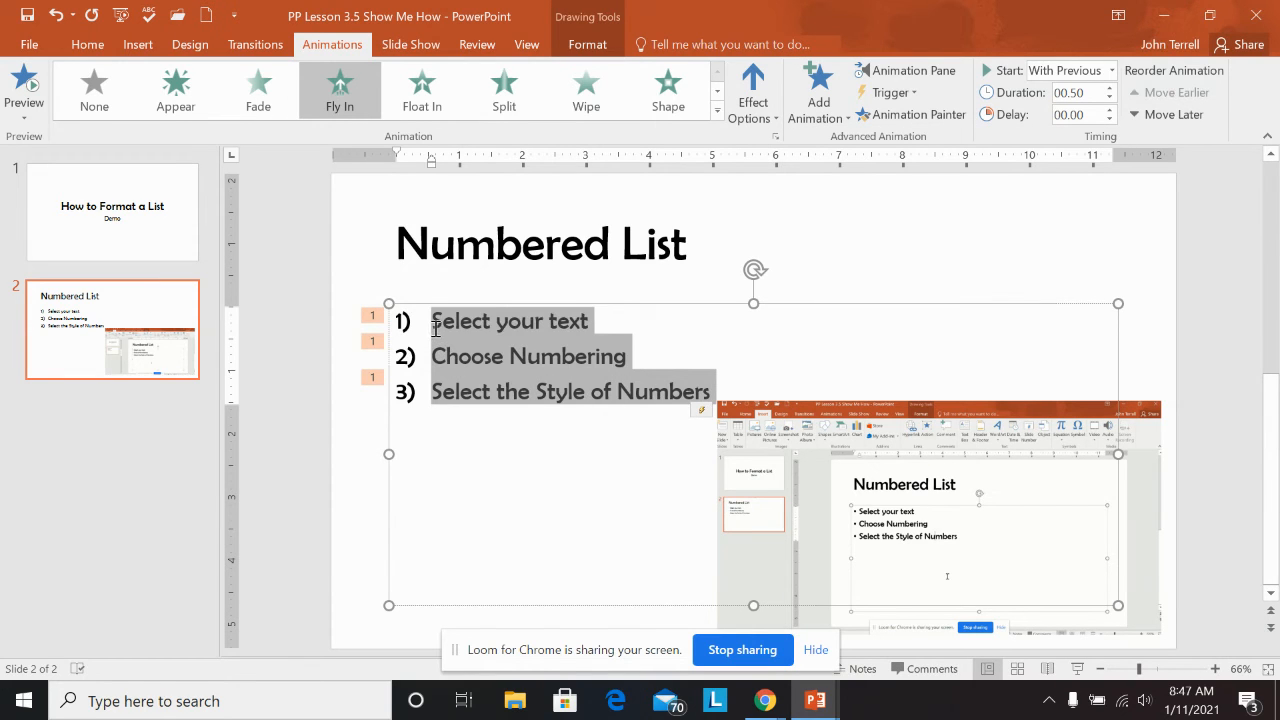
left_click(610, 321)
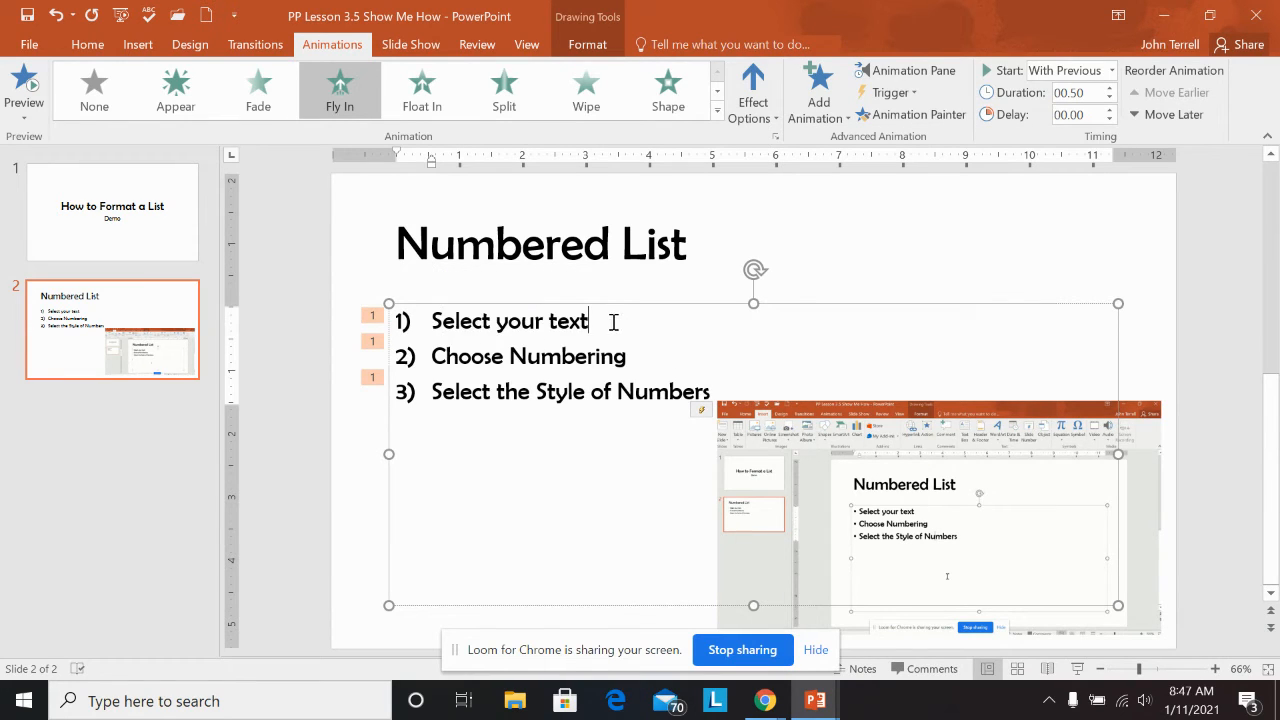
left_click(339, 90)
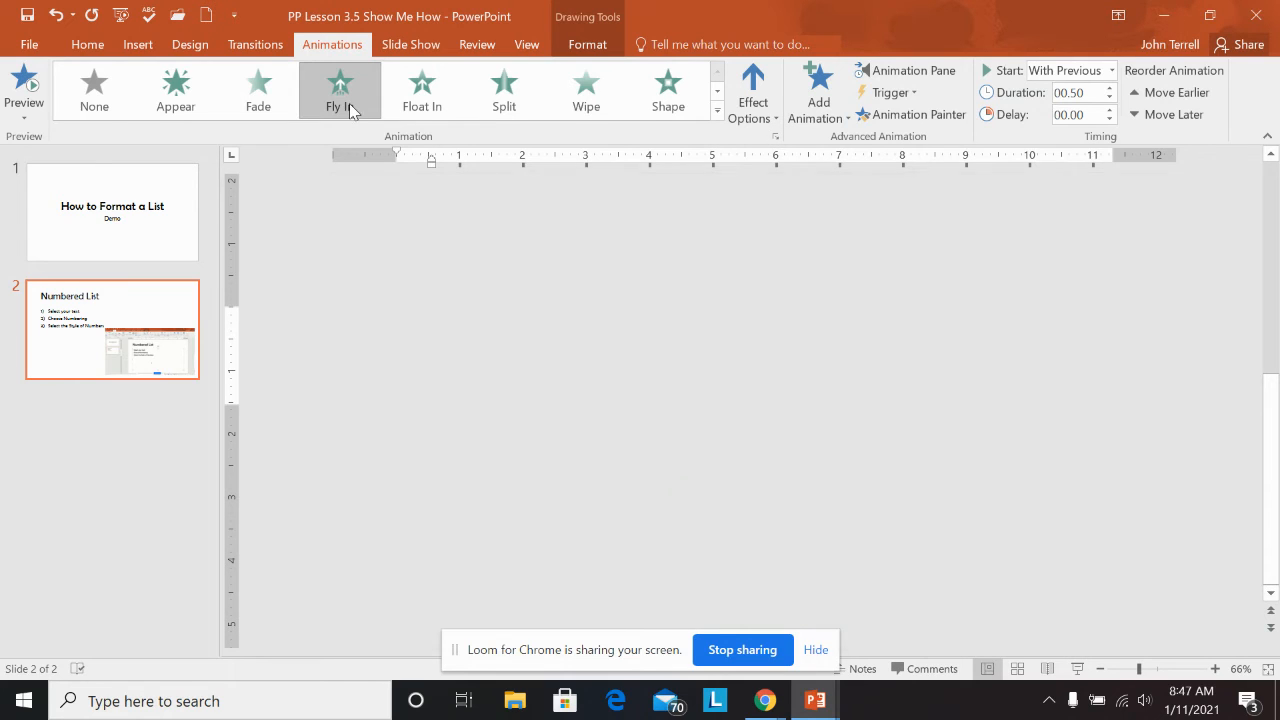
left_click(340, 90)
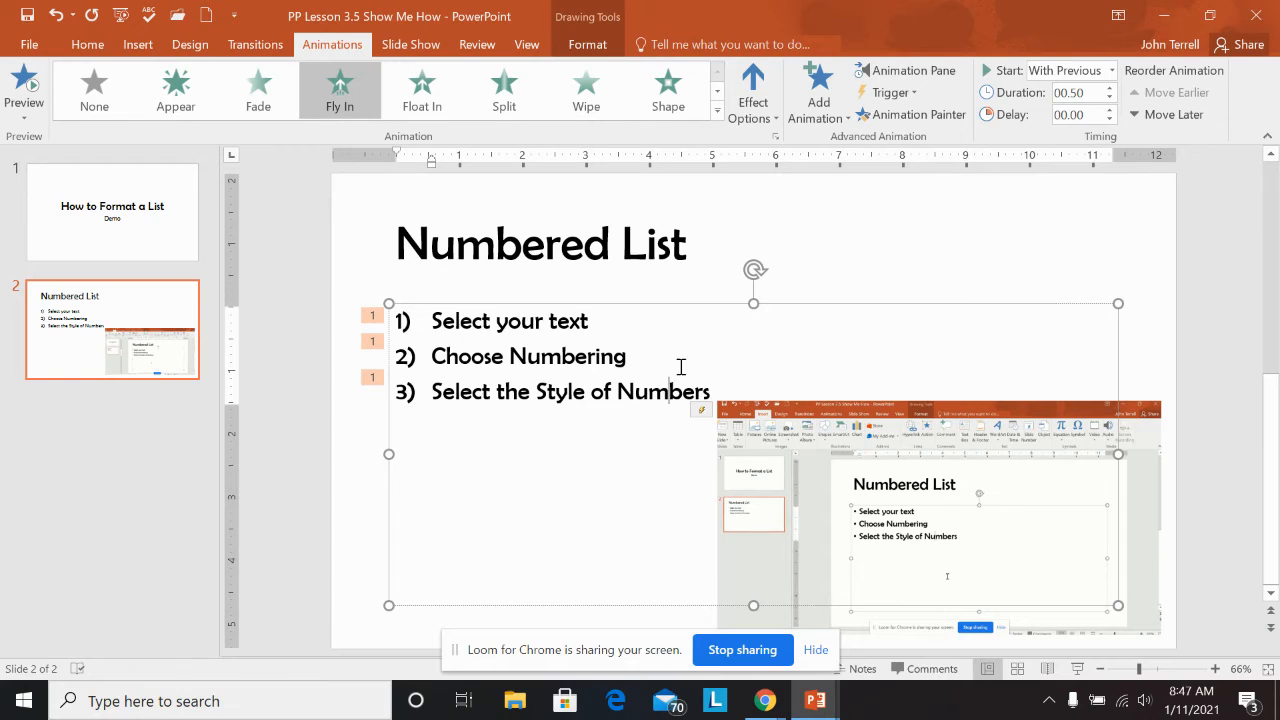
left_click(752, 90)
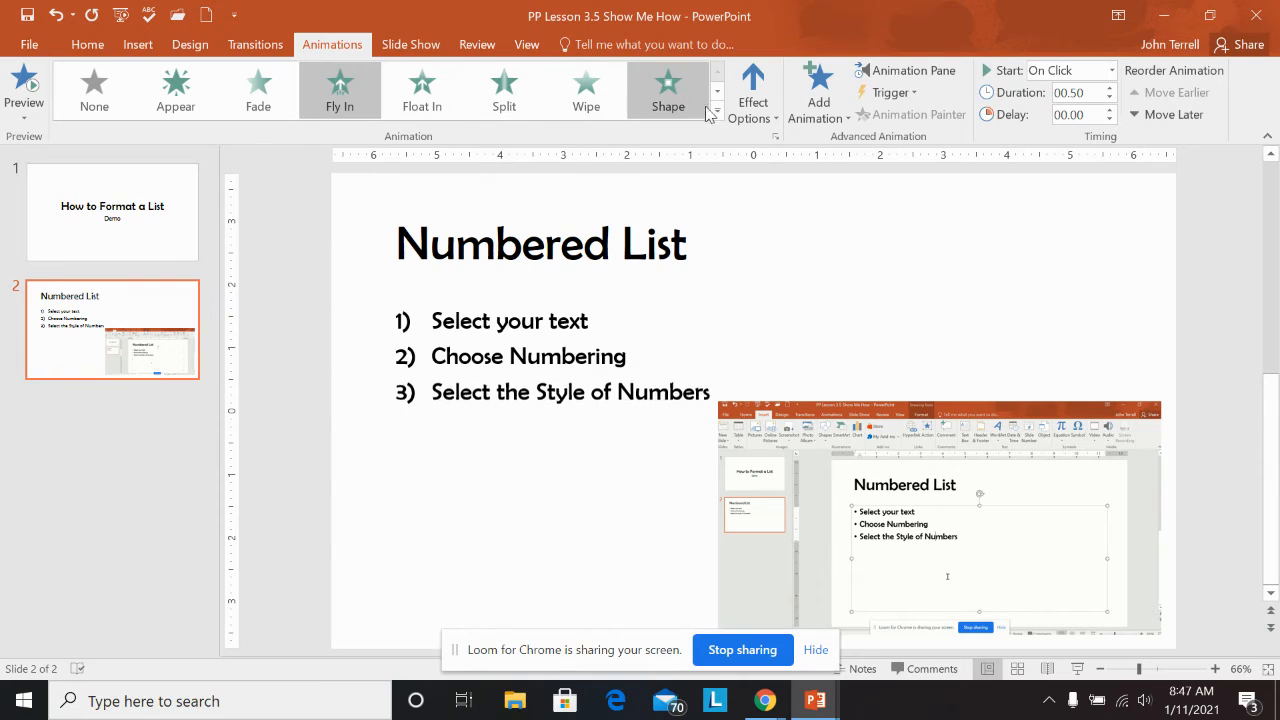
Set the Fly In sequence to By Paragraph so items animate as 1, 2, 3
left_click(752, 90)
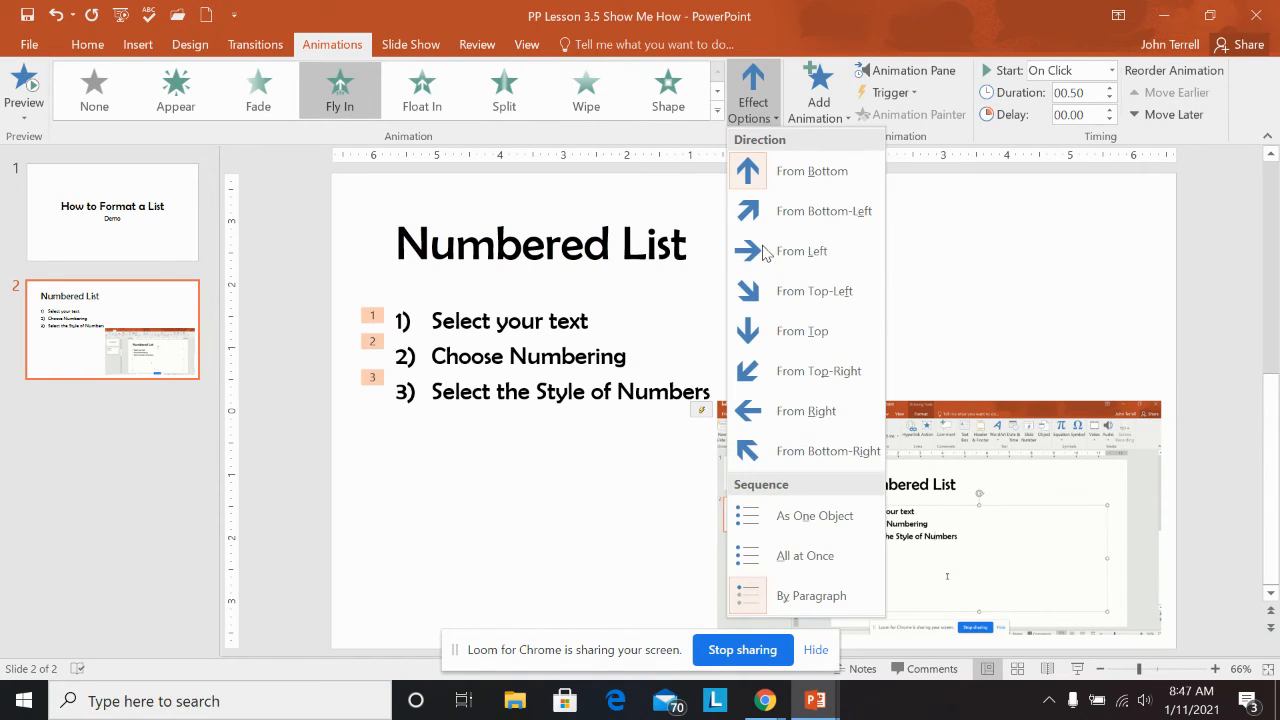
left_click(811, 595)
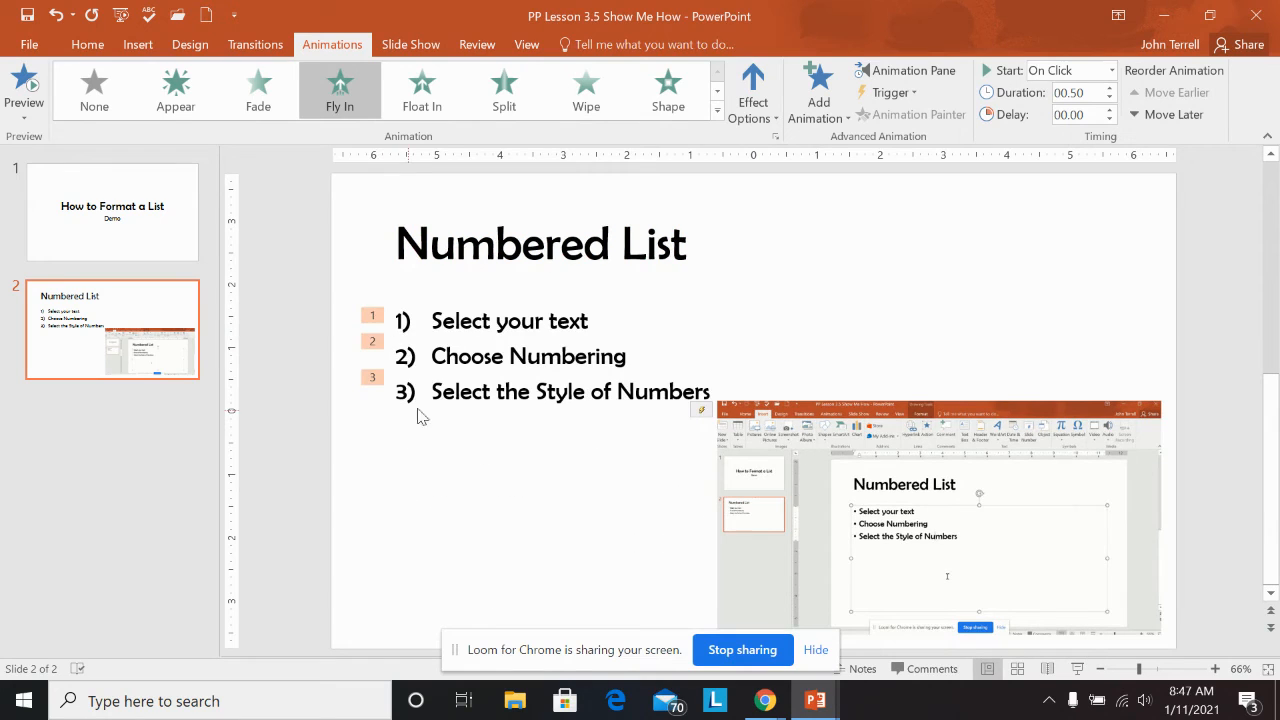
left_click(540, 243)
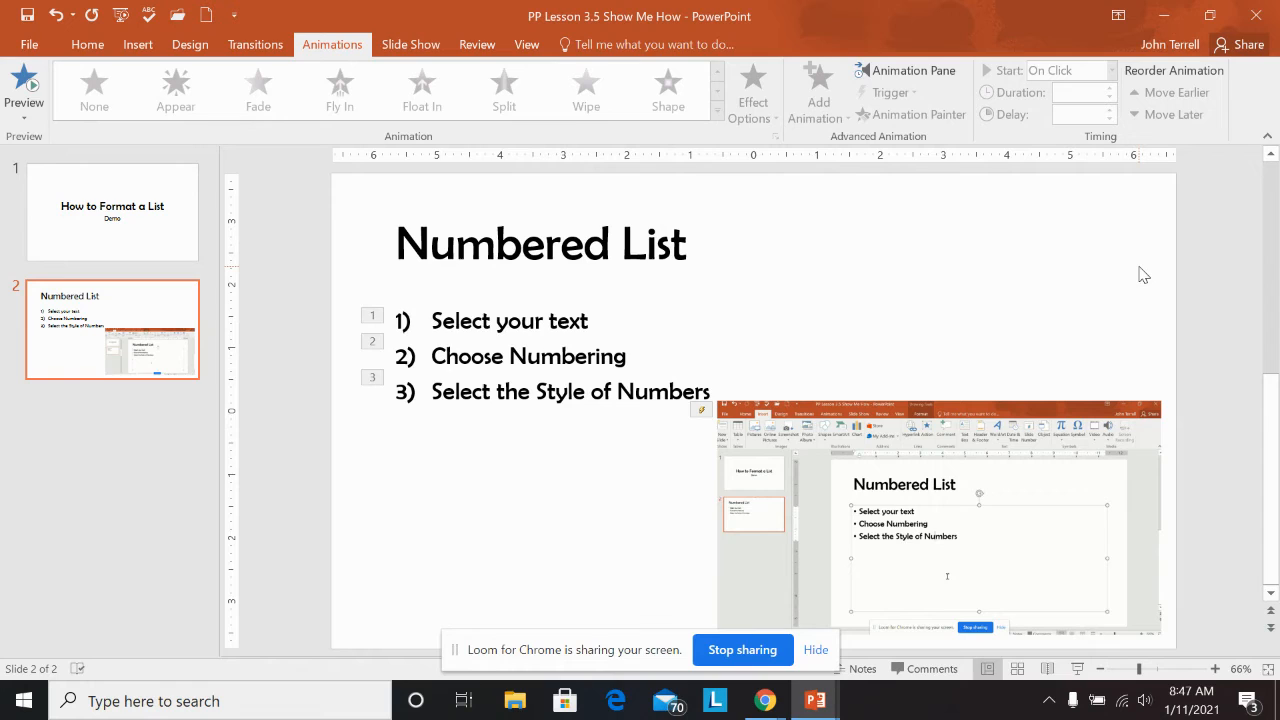
mouse_move(953, 300)
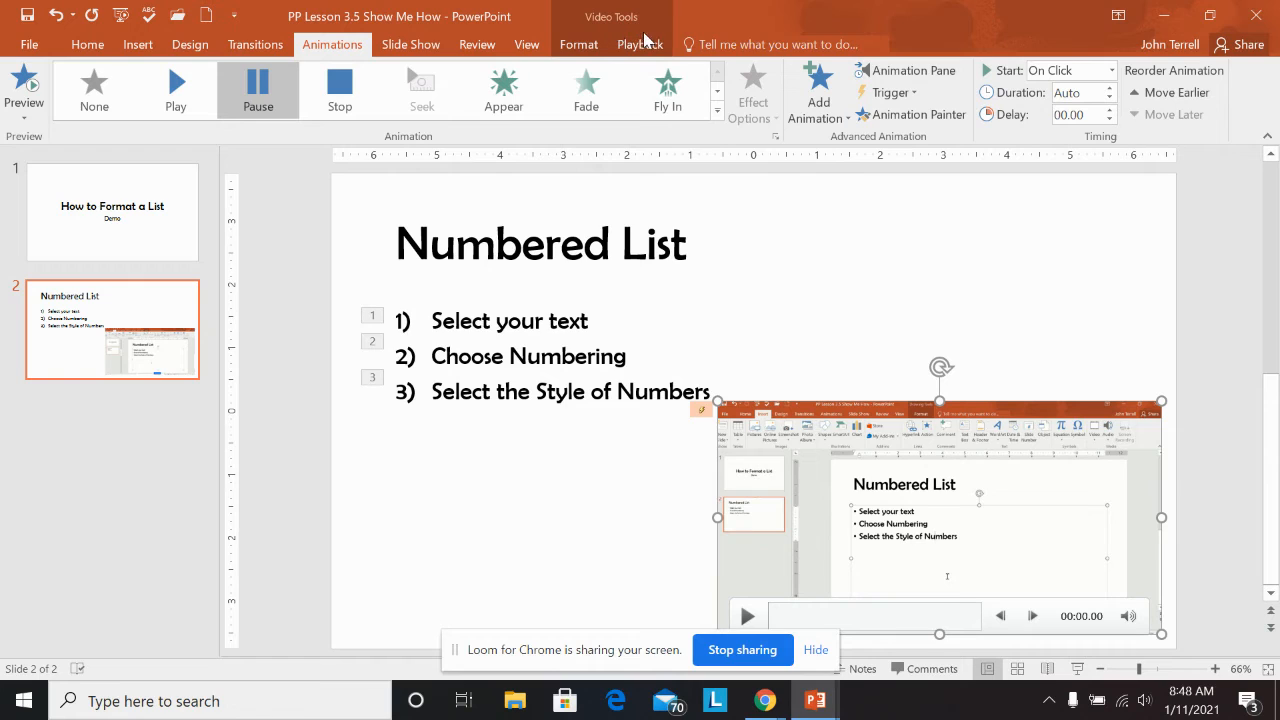
Set the video to start Automatically, Loop until Stopped and Rewind after Playing
left_click(640, 44)
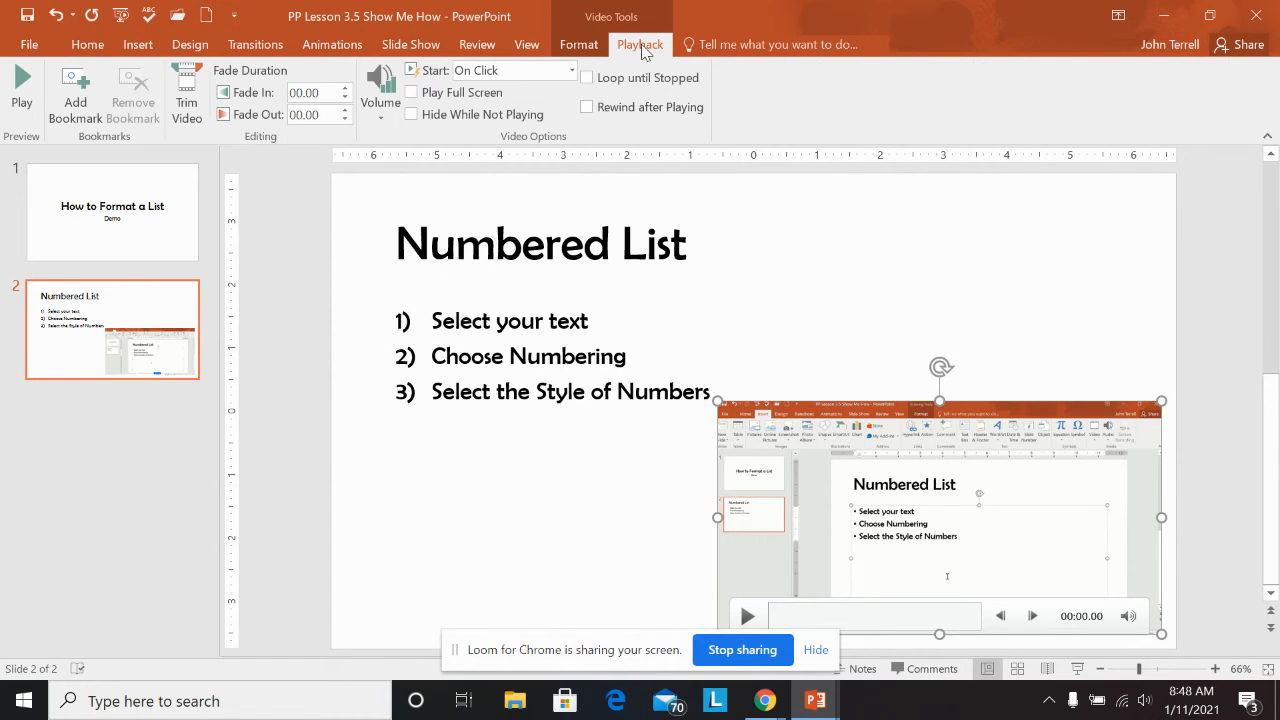
mouse_move(507, 105)
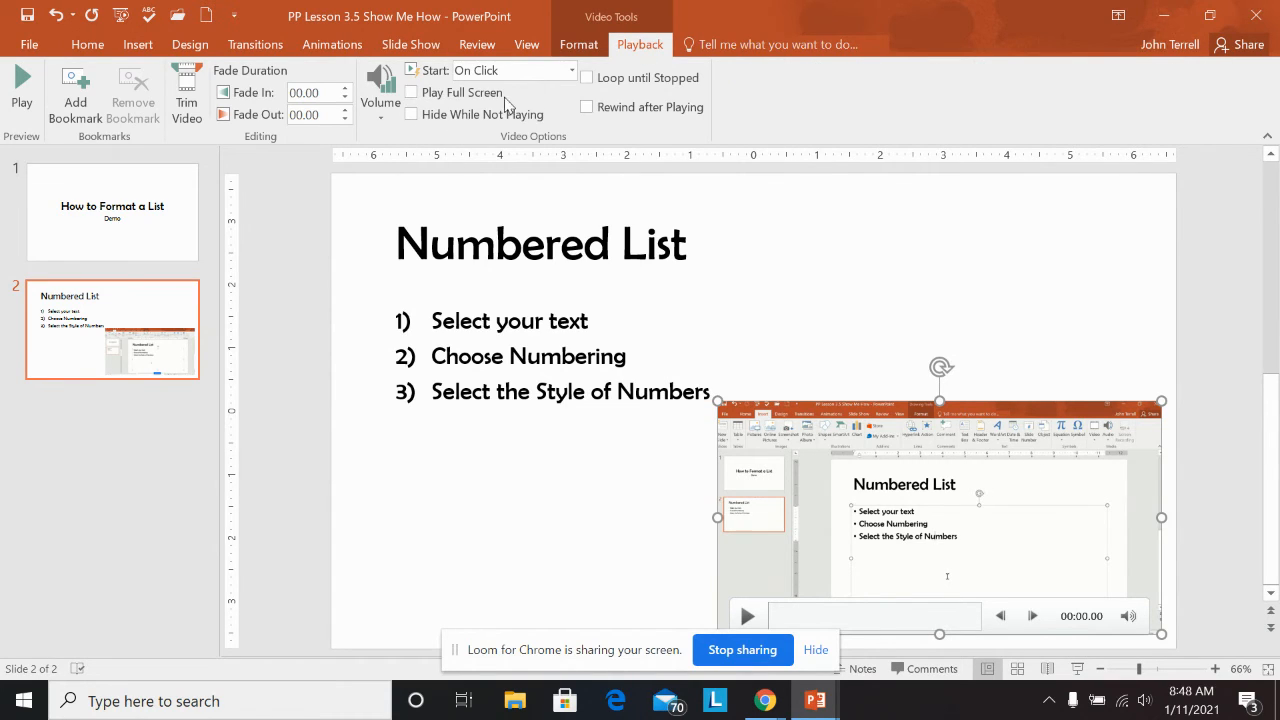
mouse_move(410, 114)
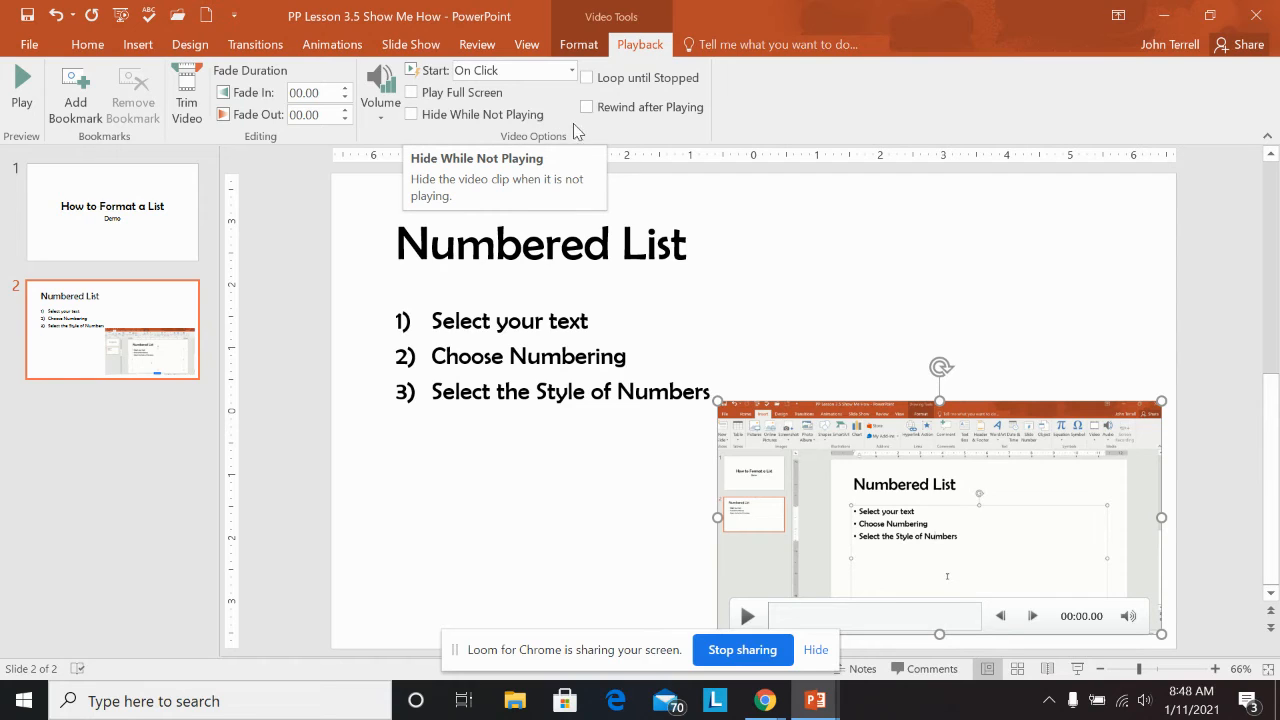
mouse_move(570, 70)
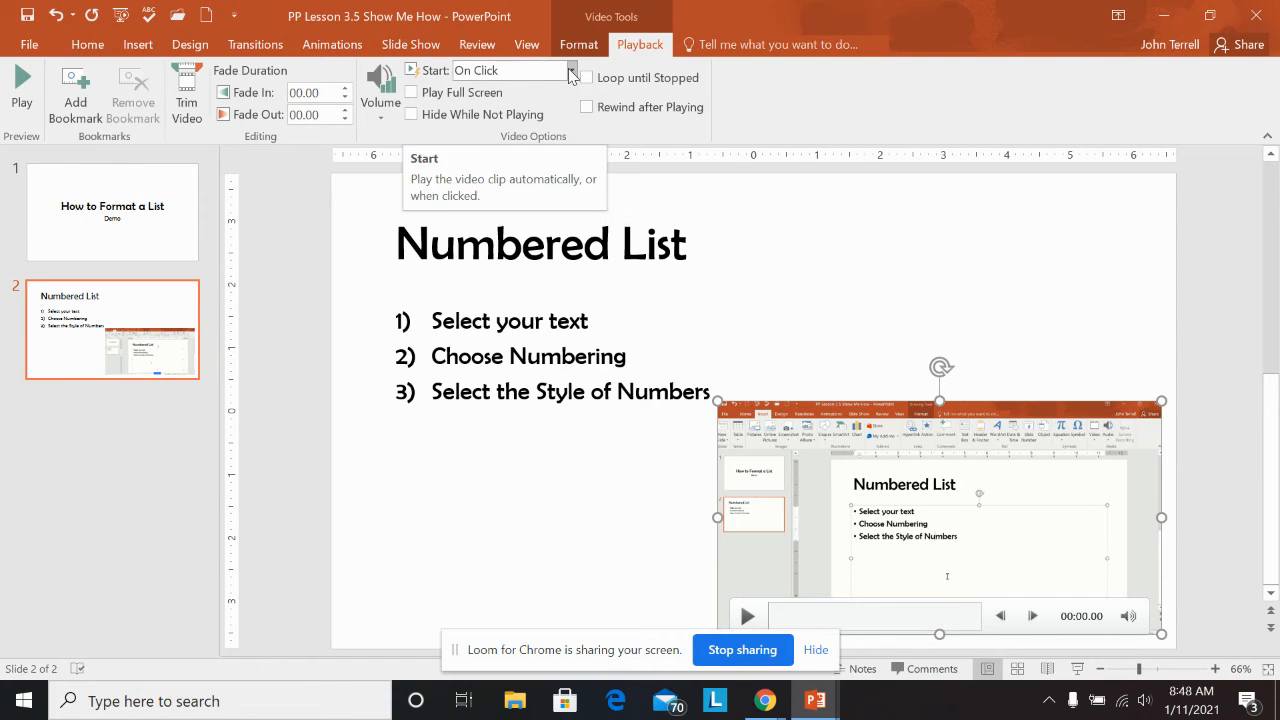
left_click(514, 70)
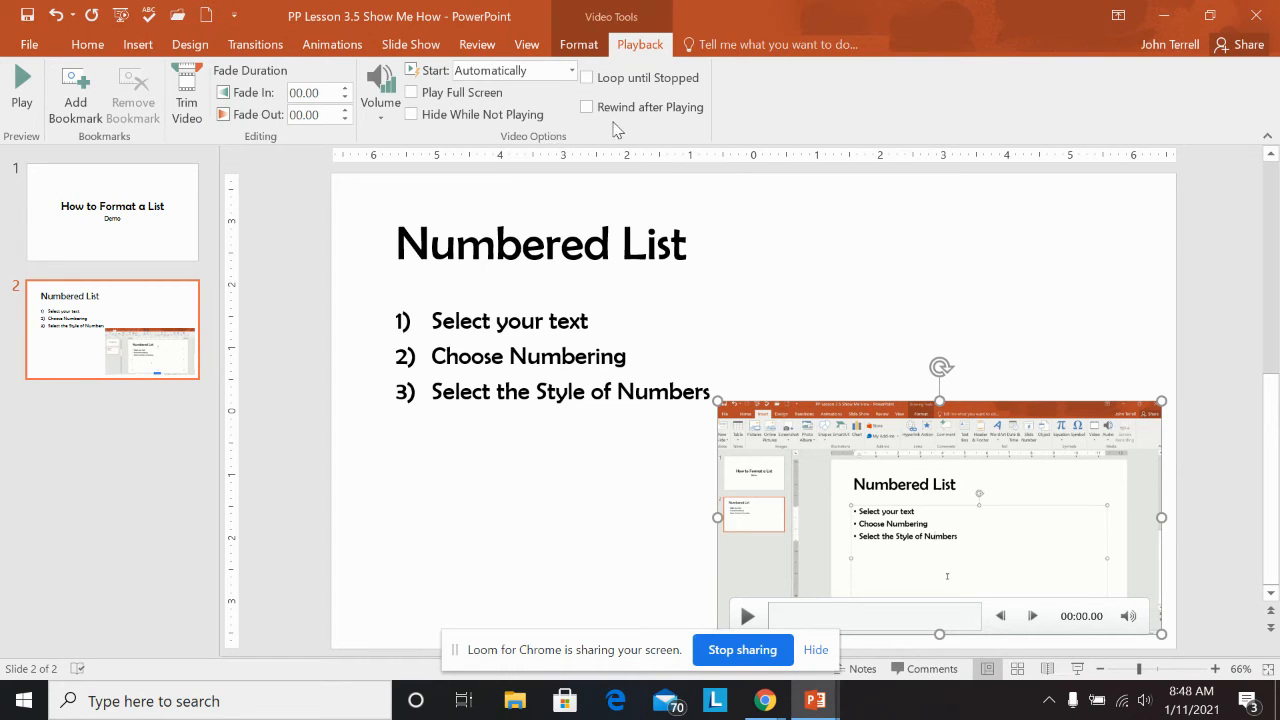
left_click(586, 77)
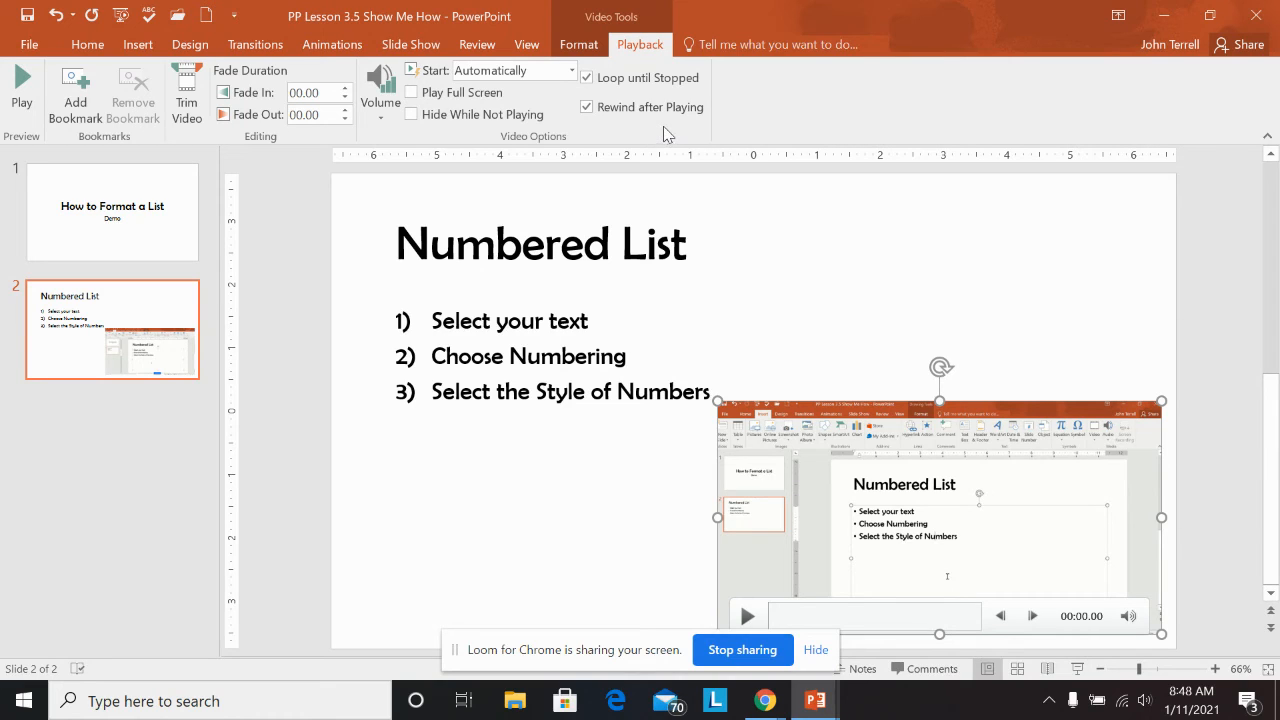
mouse_move(738, 177)
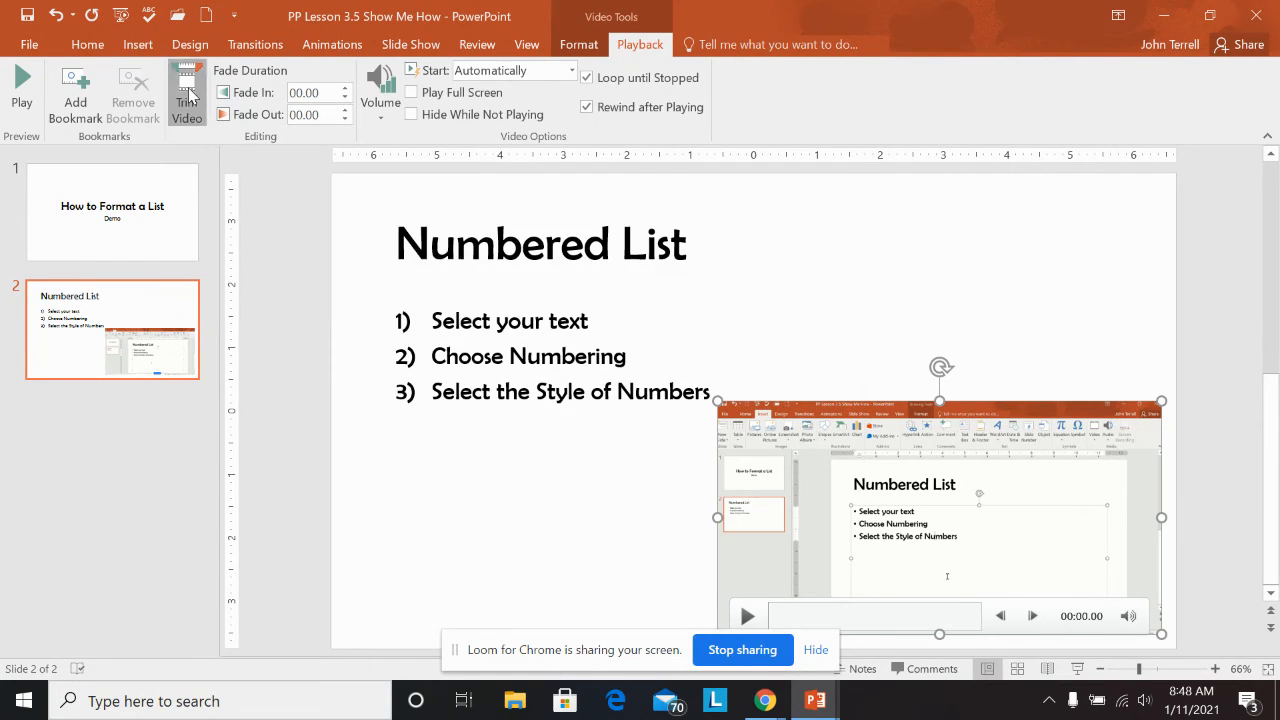
In Trim Video, raise the start time to 00:02
left_click(187, 90)
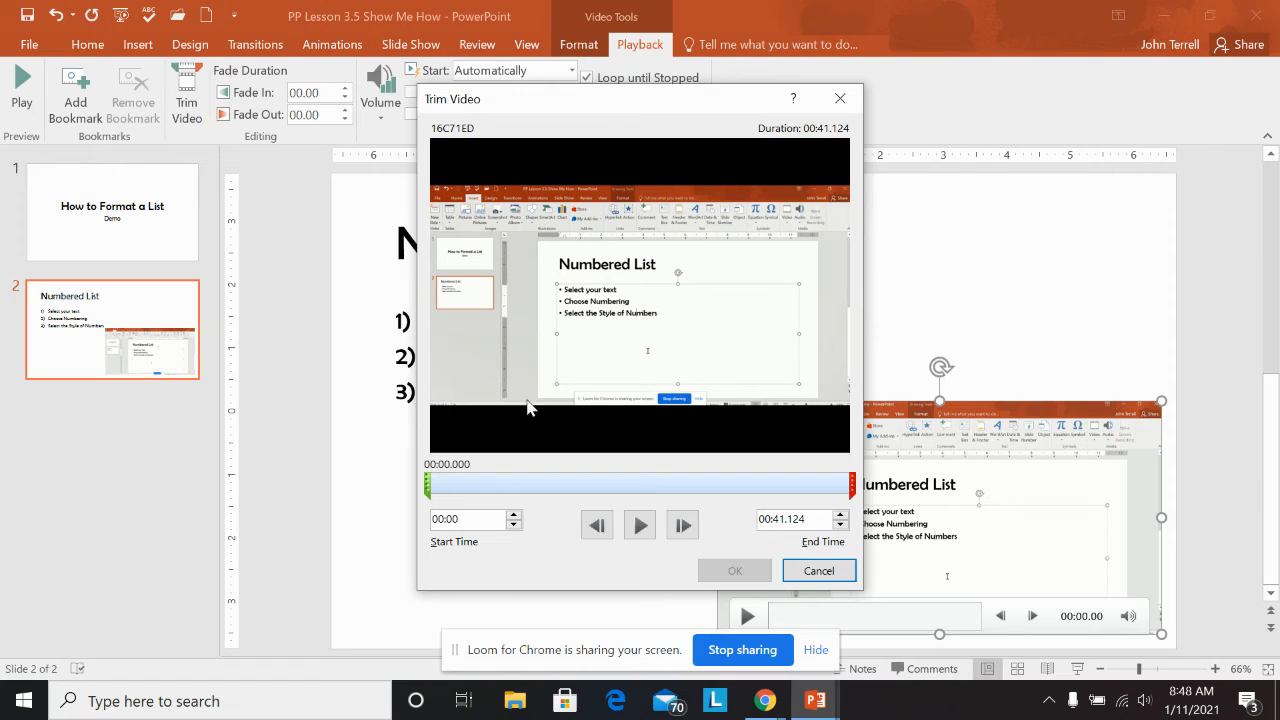
left_click(514, 514)
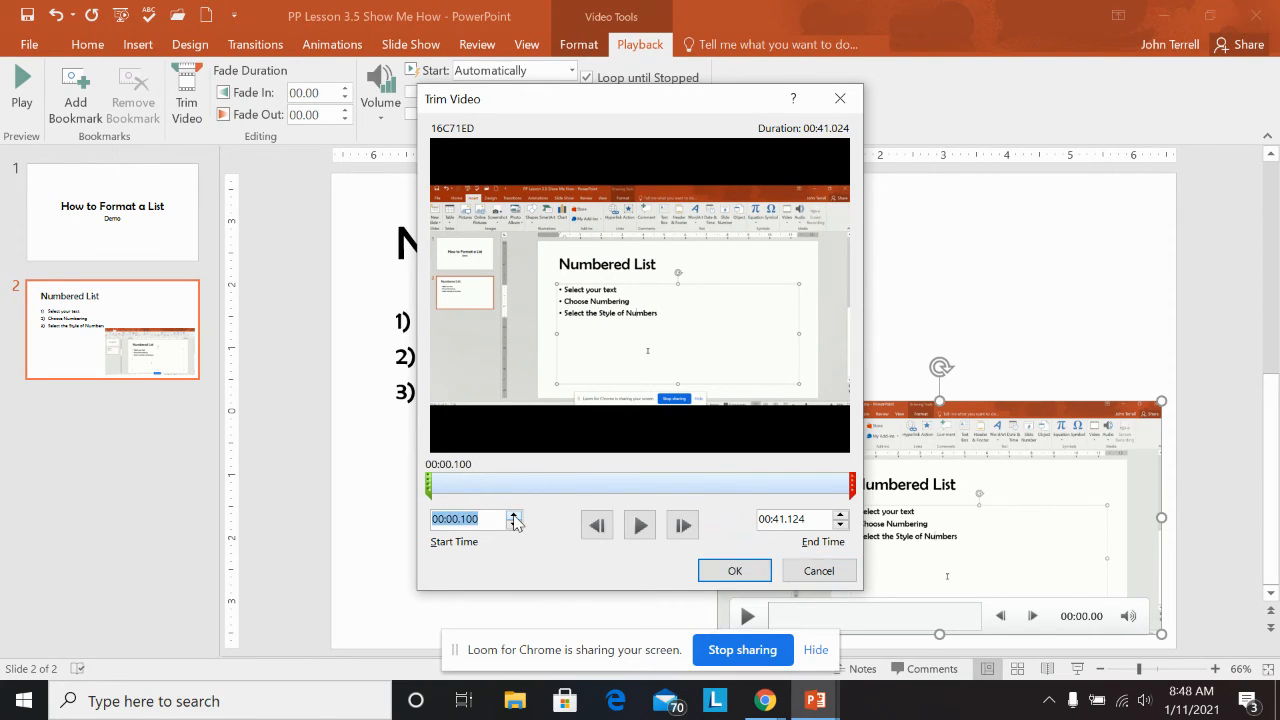
left_click(513, 513)
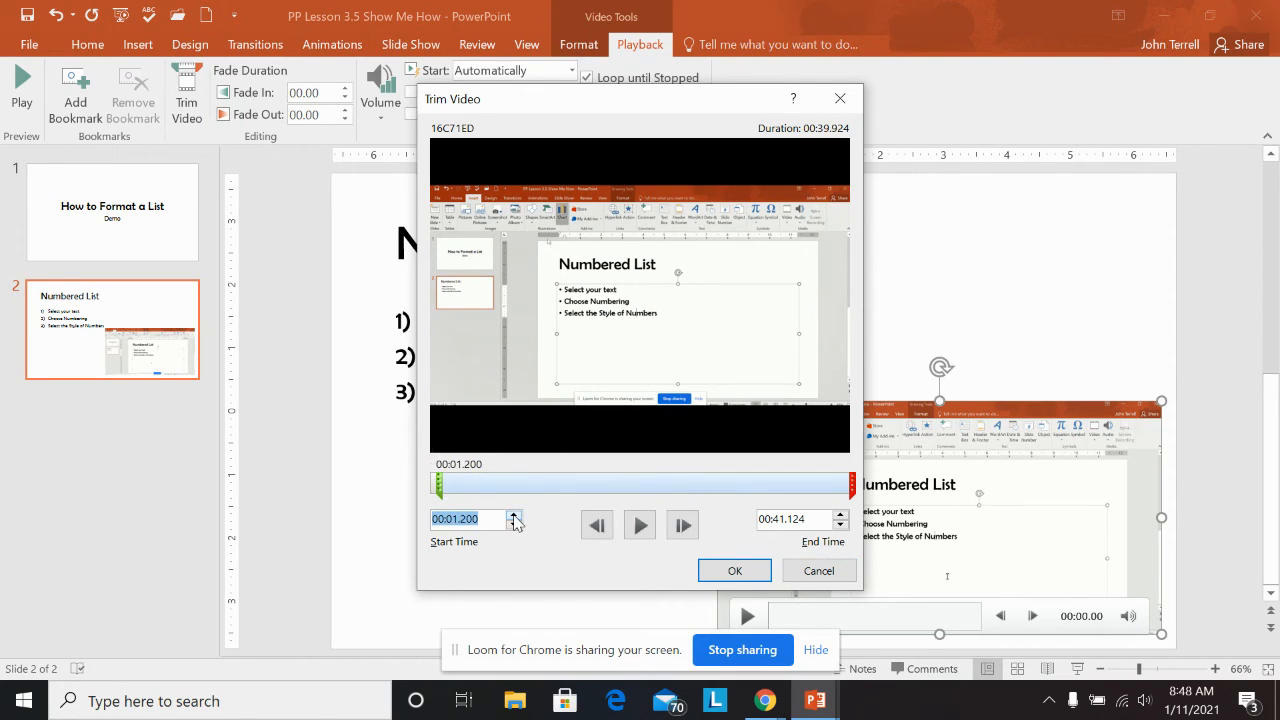
left_click(515, 514)
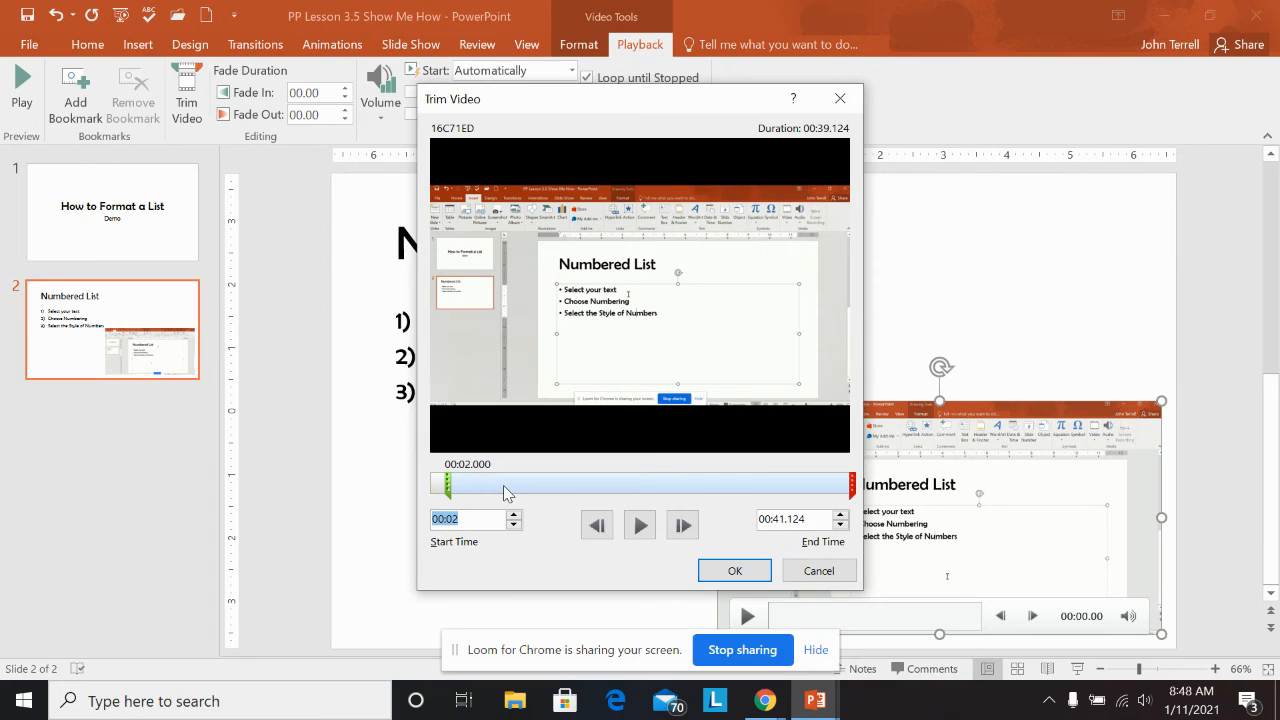
mouse_move(935, 544)
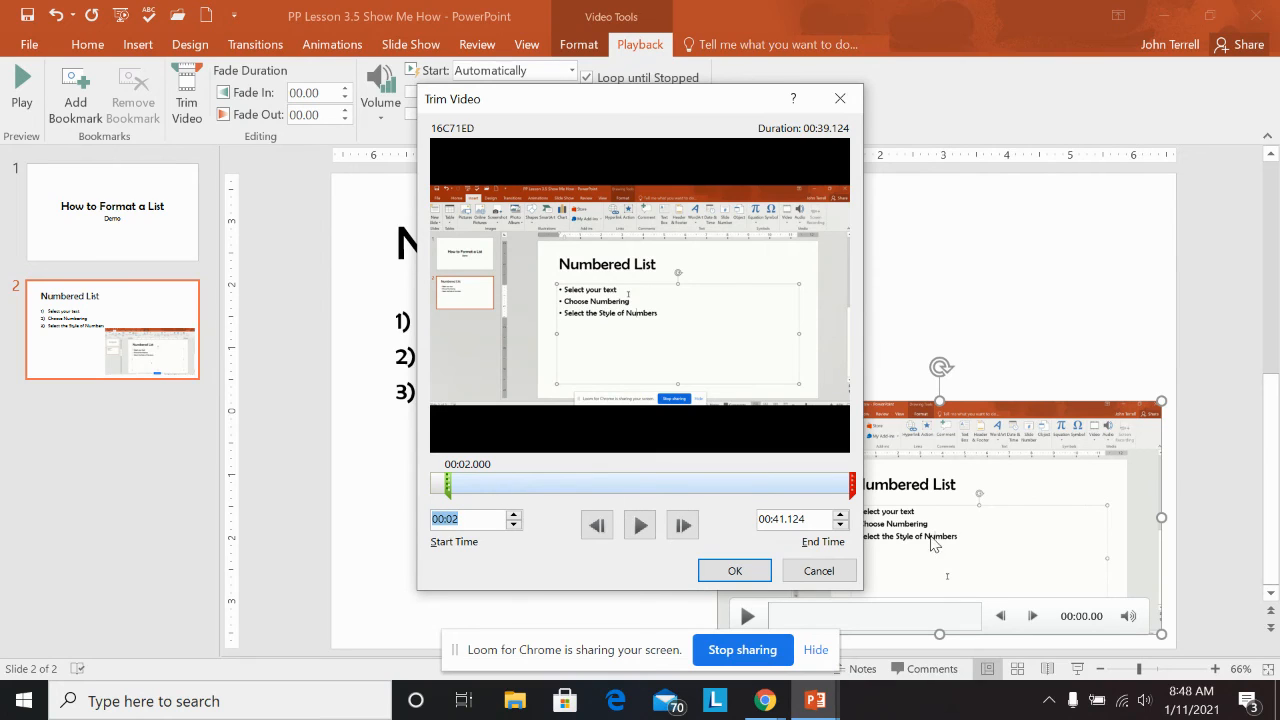
Lower the end time to 00:39.400 and apply the trim
left_click(790, 518)
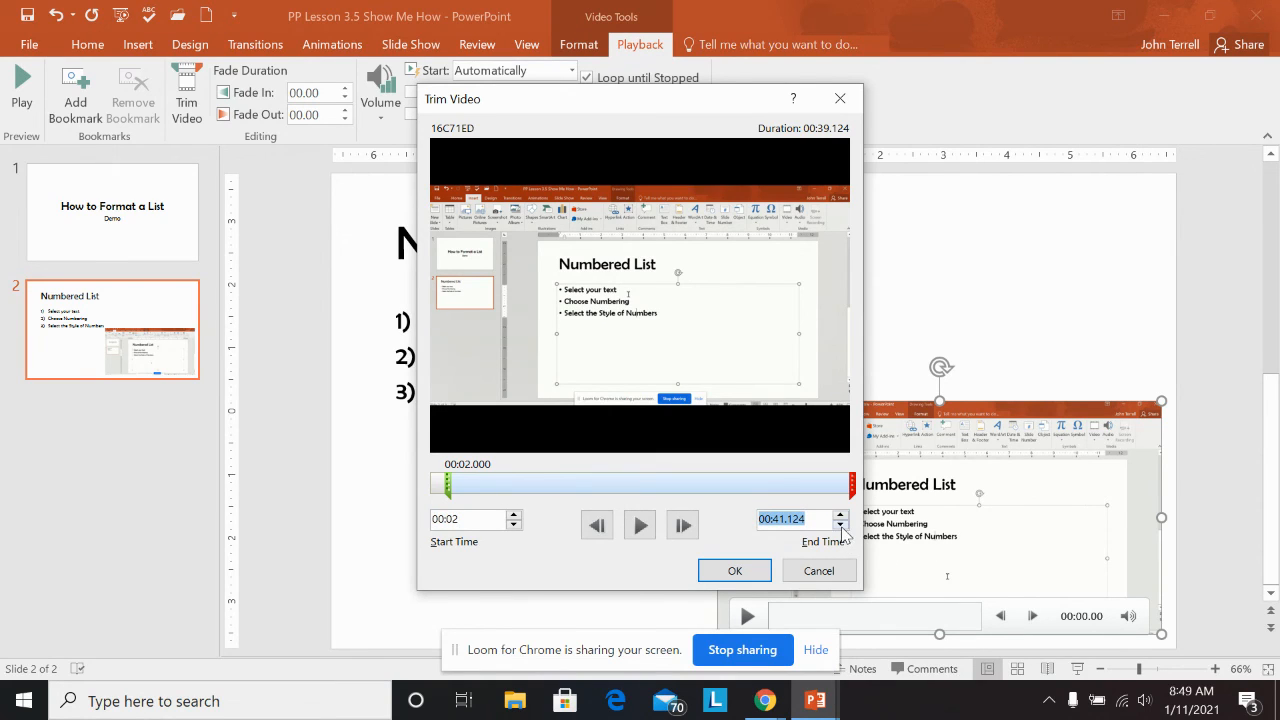
left_click(841, 524)
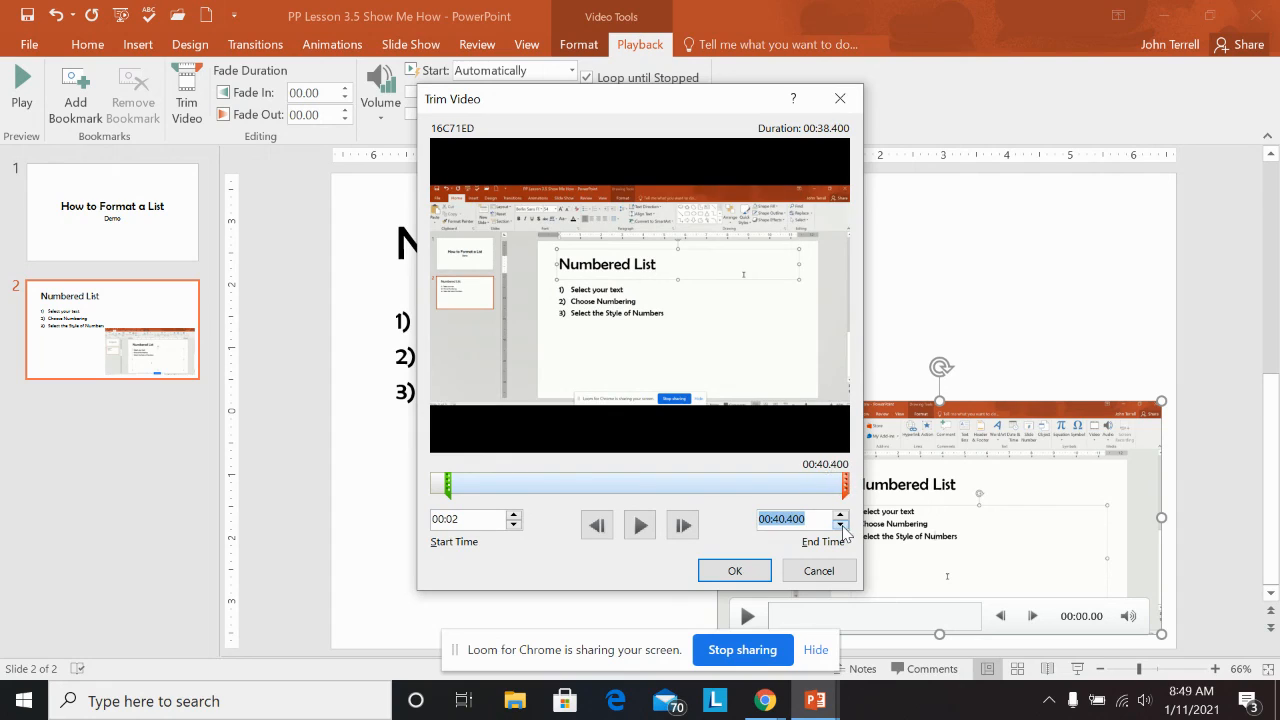
left_click(841, 523)
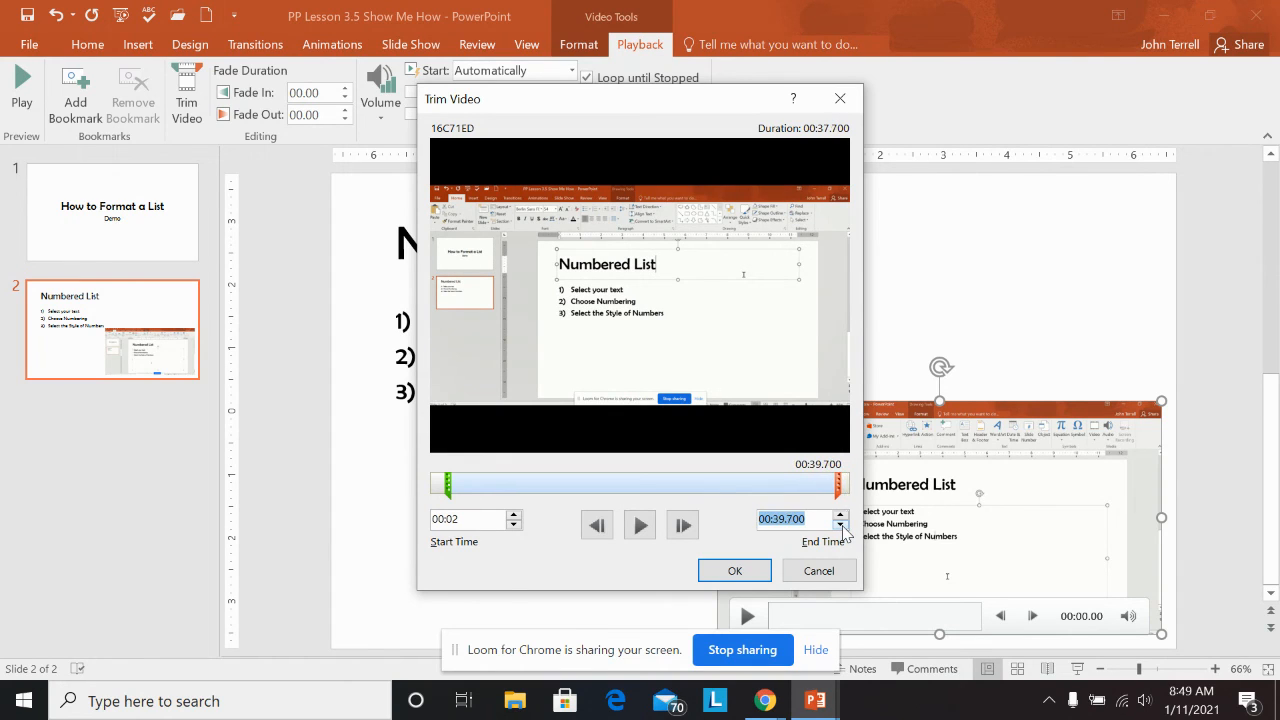
left_click(840, 524)
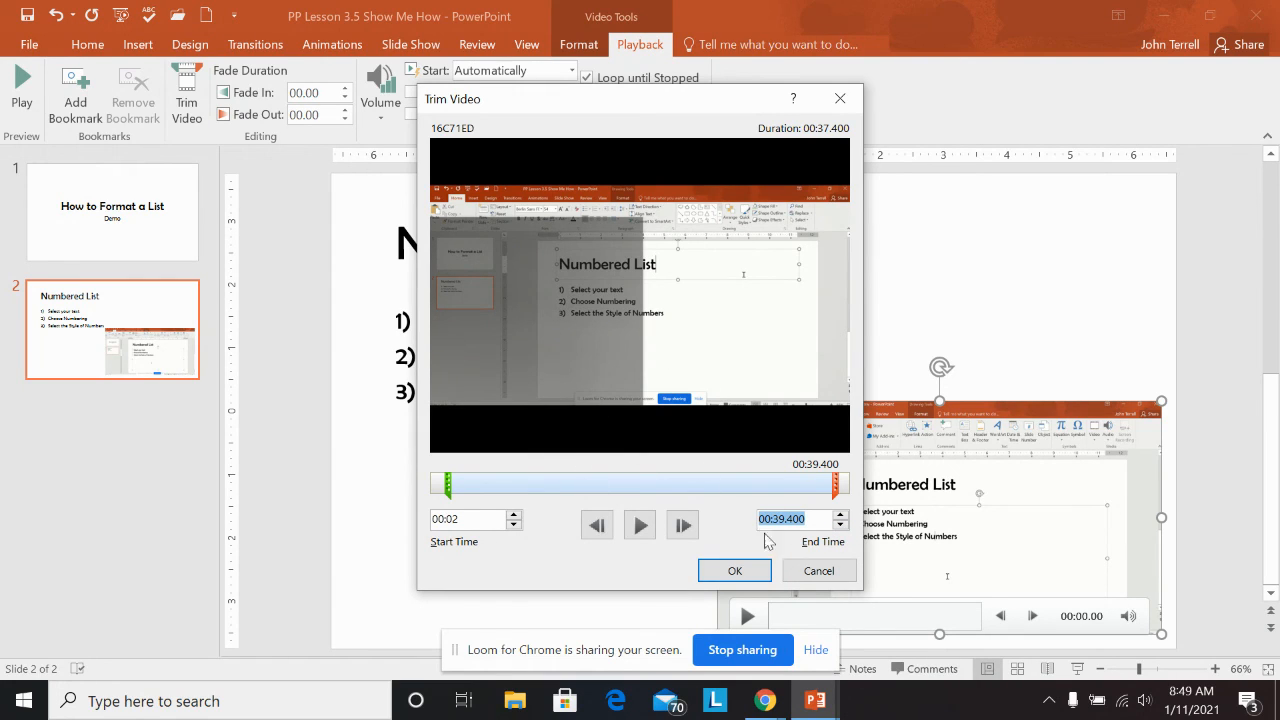
mouse_move(734, 570)
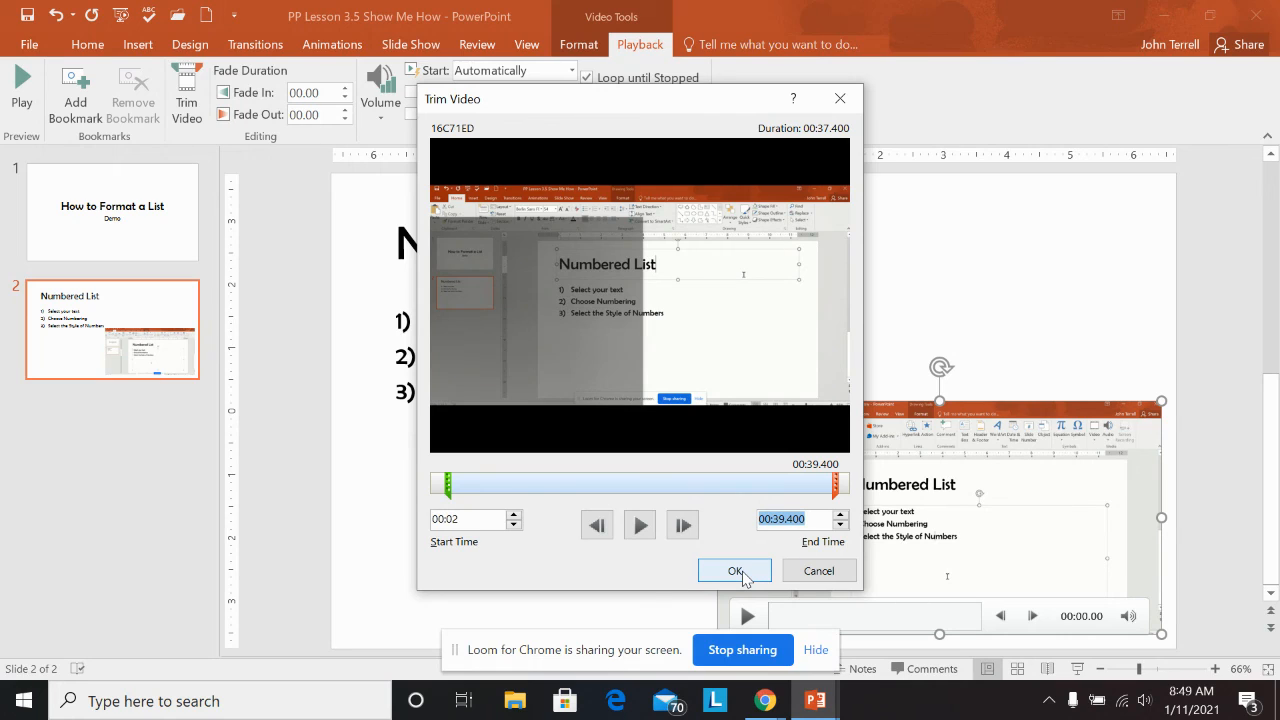
left_click(734, 570)
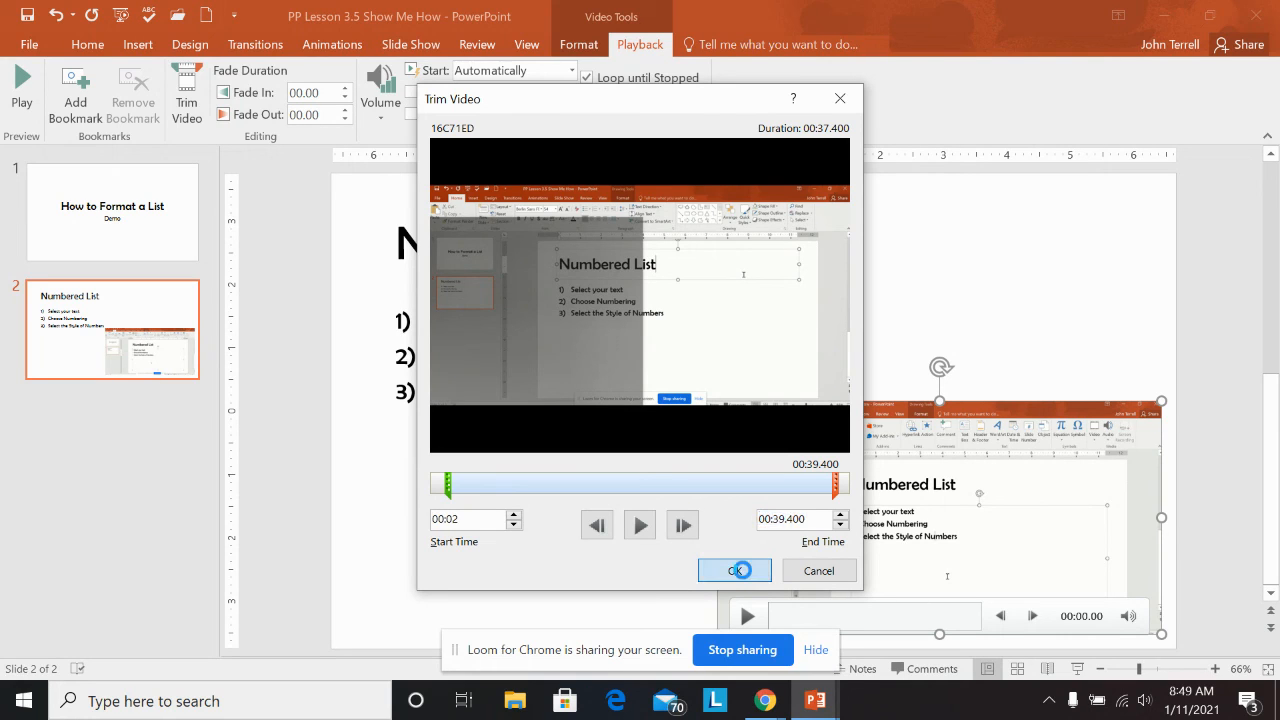
left_click(734, 570)
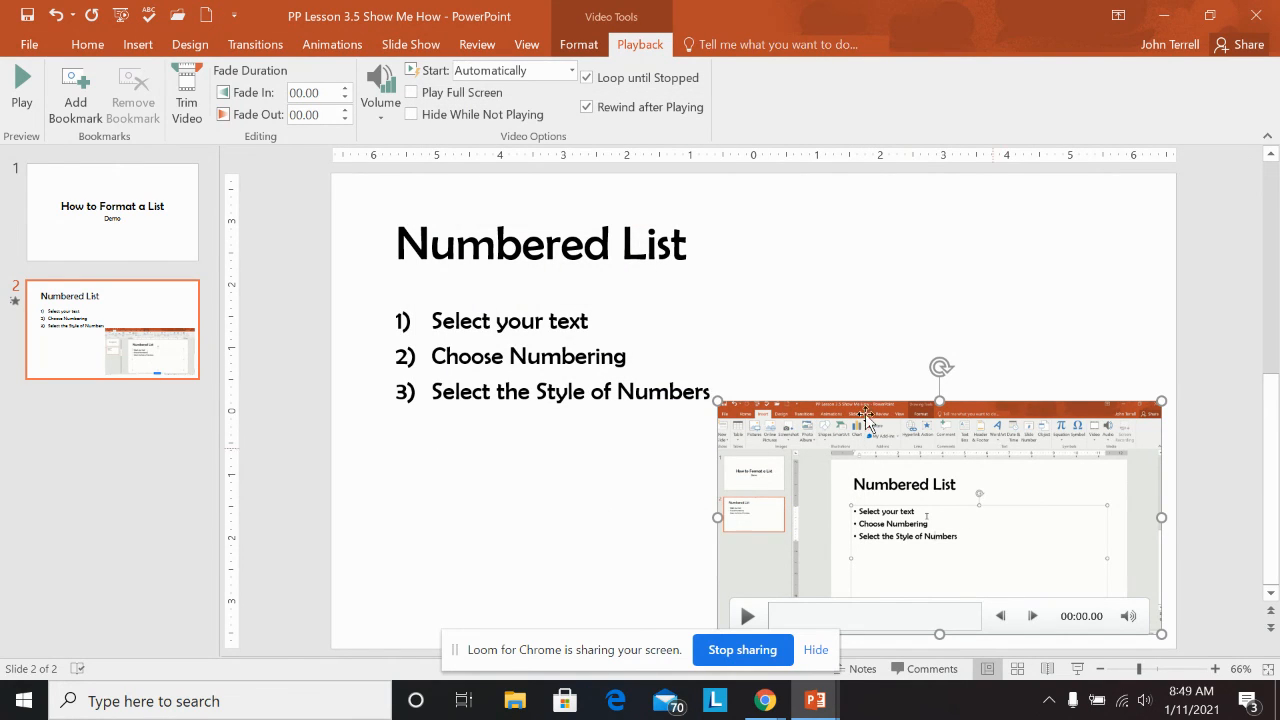
mouse_move(995, 415)
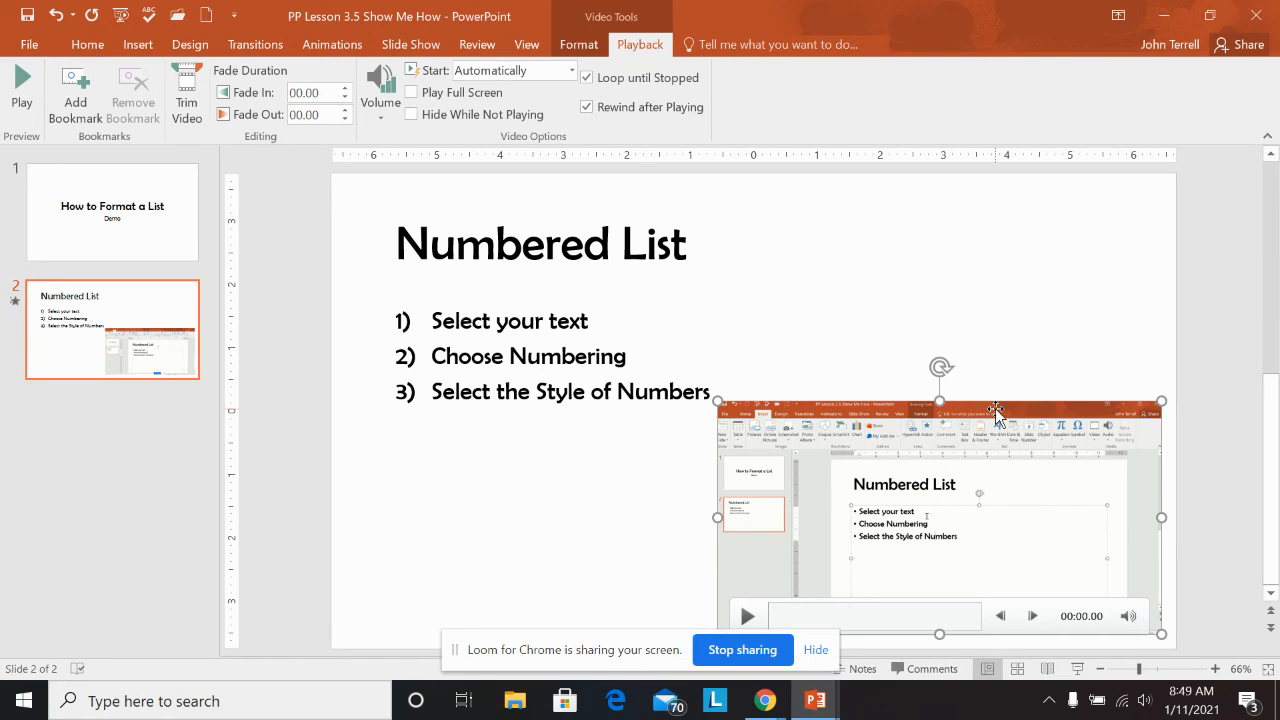
mouse_move(1060, 427)
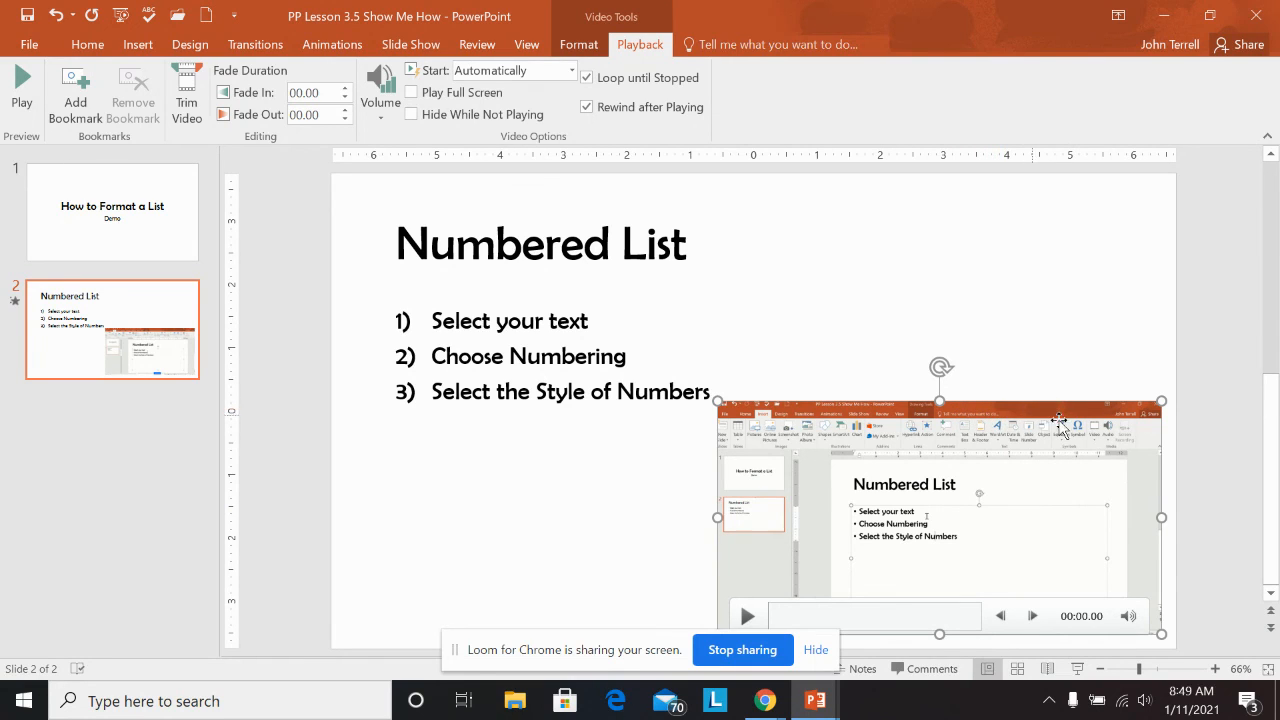
mouse_move(1108, 422)
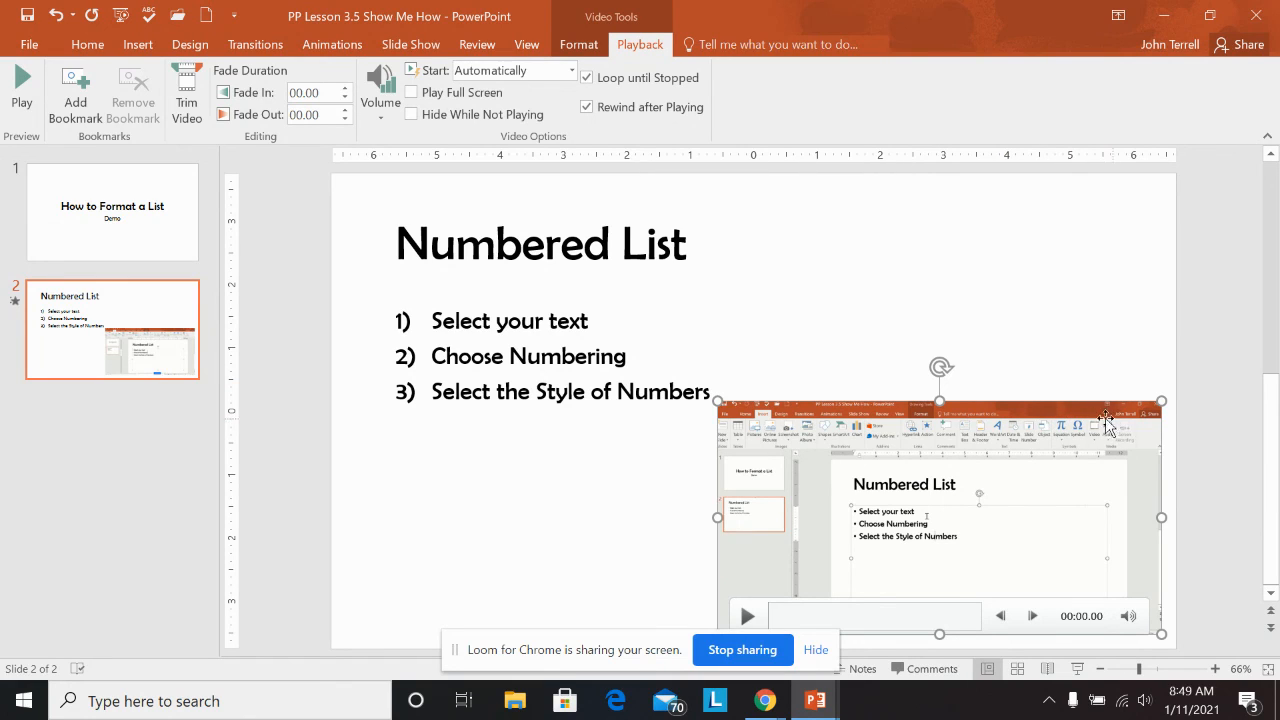
mouse_move(1045, 410)
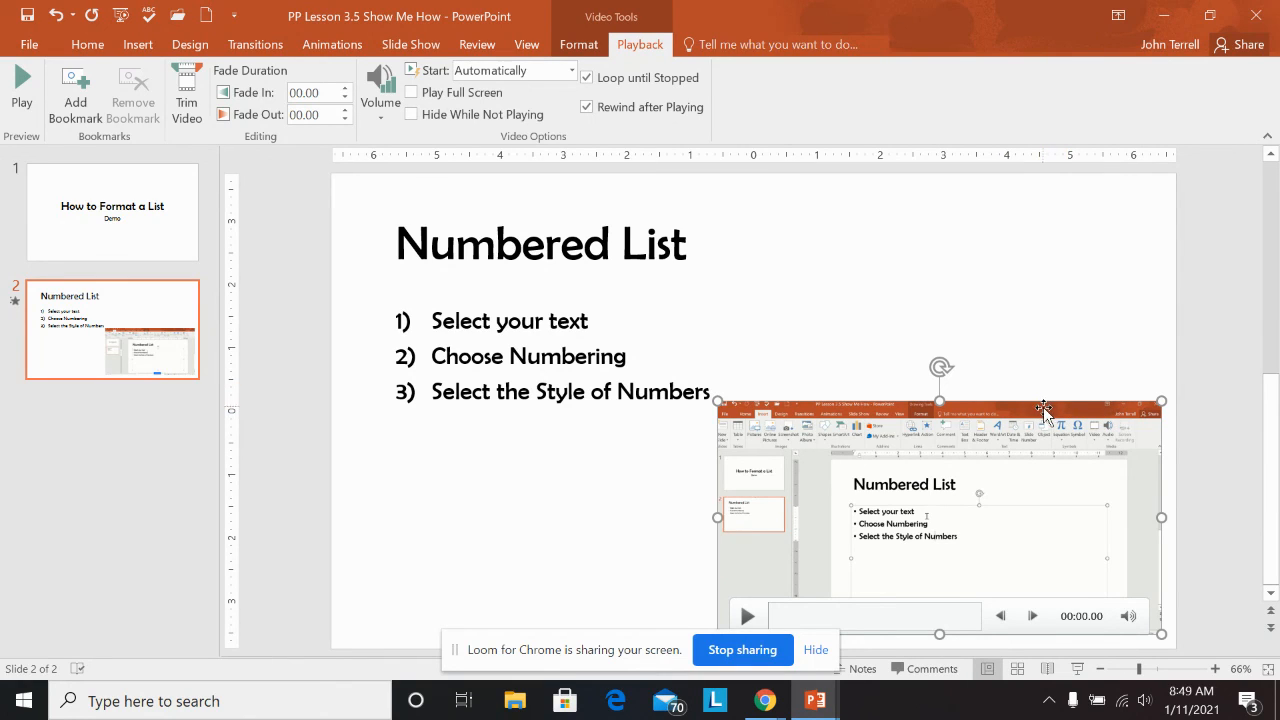
mouse_move(658, 377)
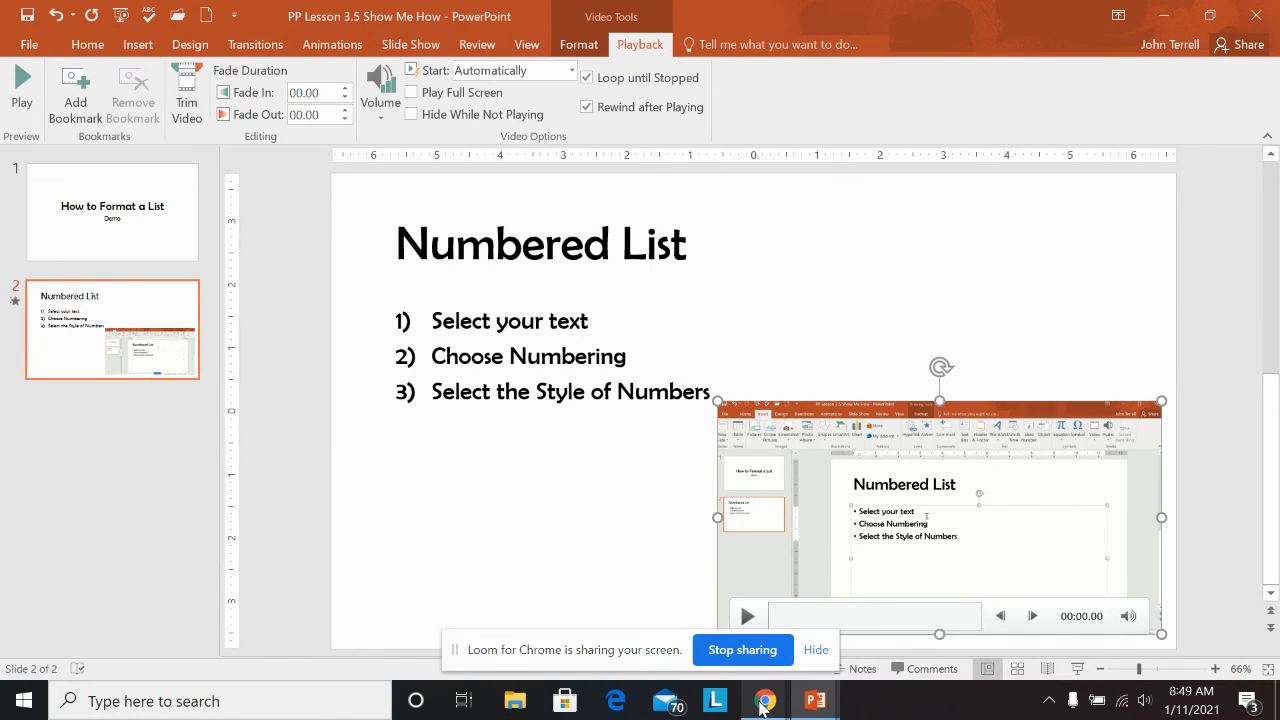
mouse_move(763, 700)
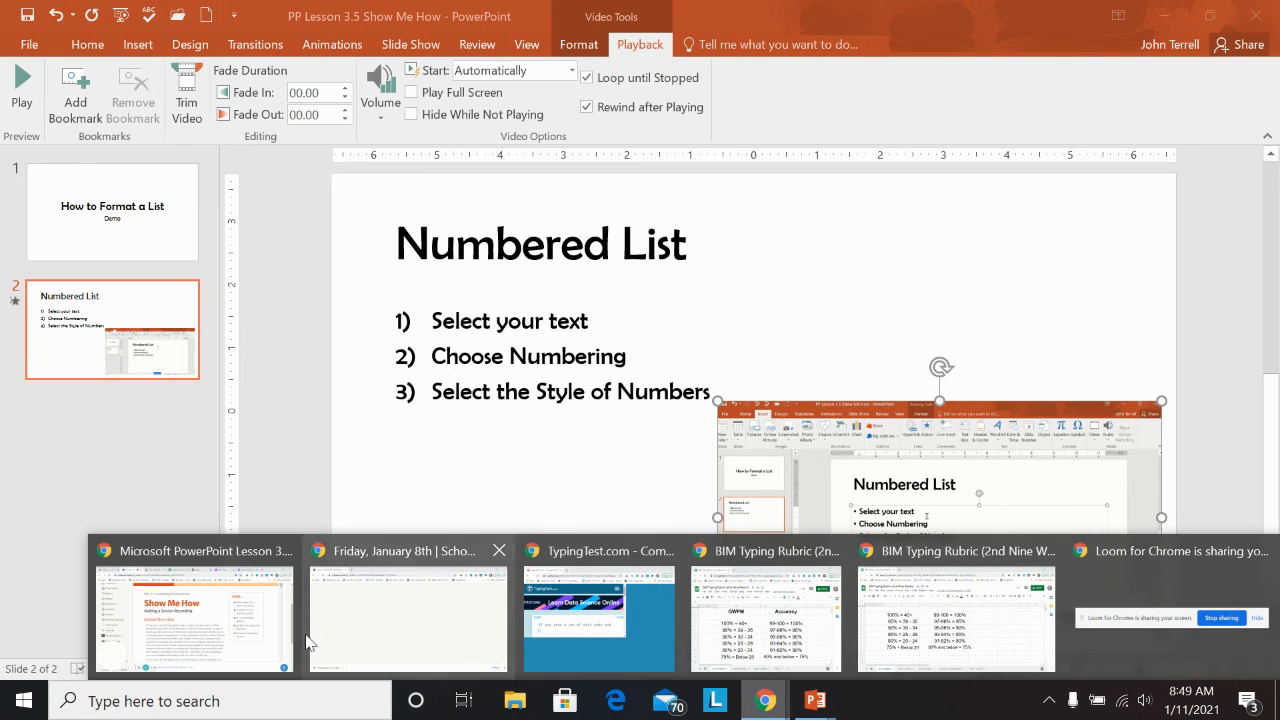